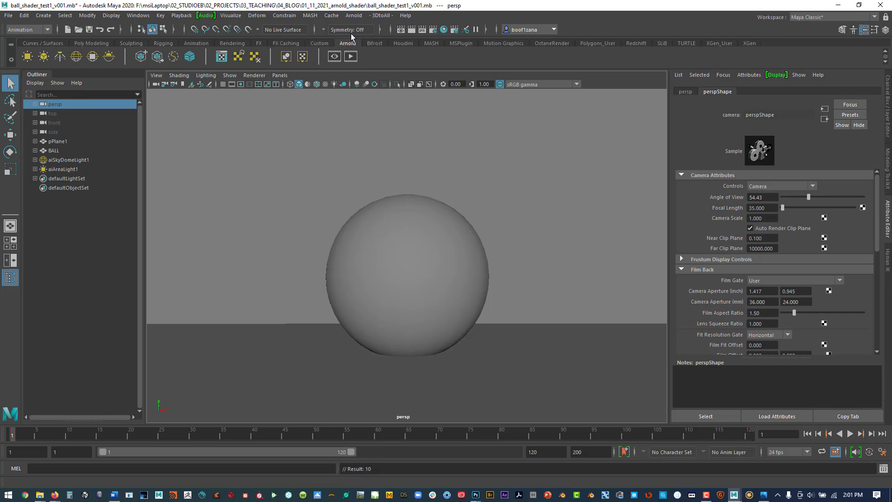
# Select BALL and pPlane1 in the Outliner, then bring up the Hypershade shader network.
pyautogui.click(54, 150)
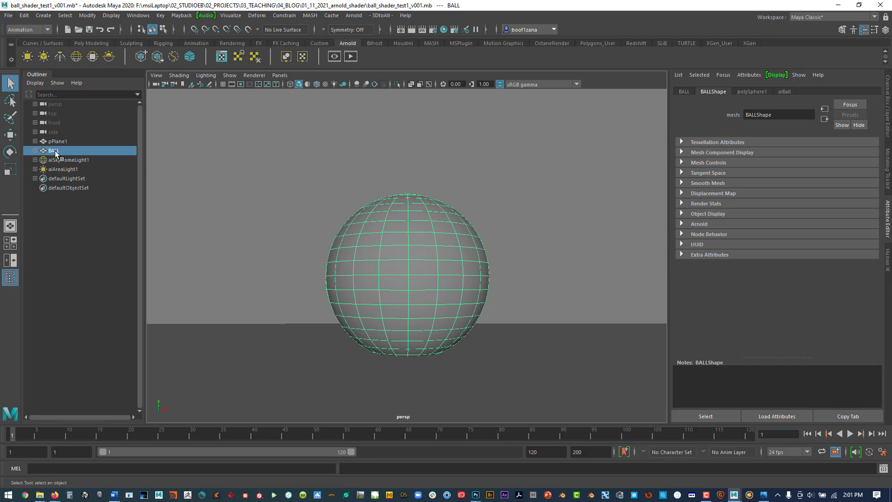
pyautogui.click(43, 16)
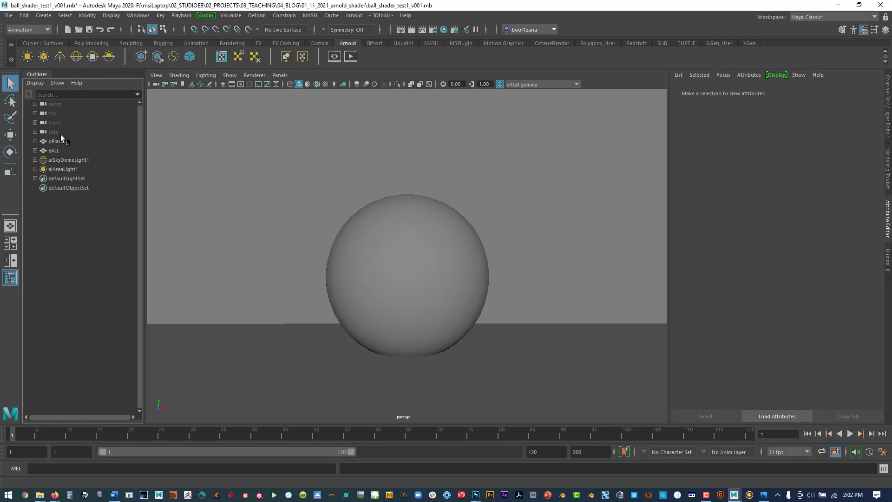
pyautogui.click(57, 141)
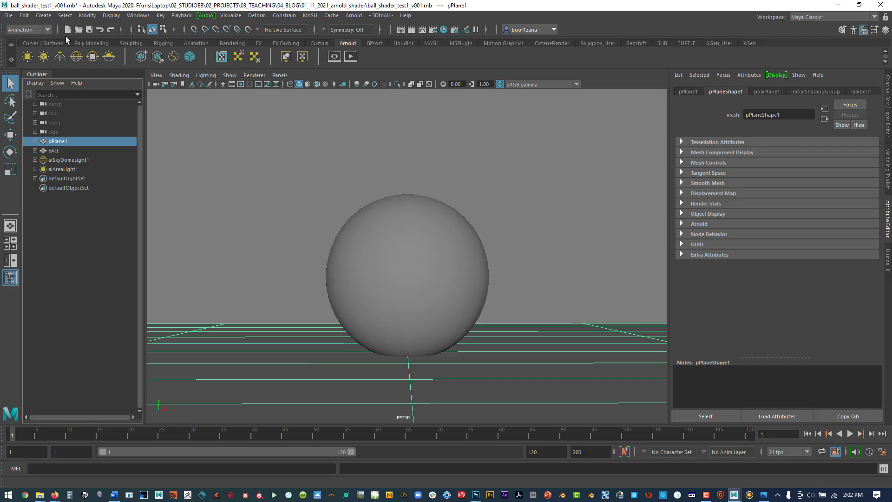
pyautogui.click(42, 15)
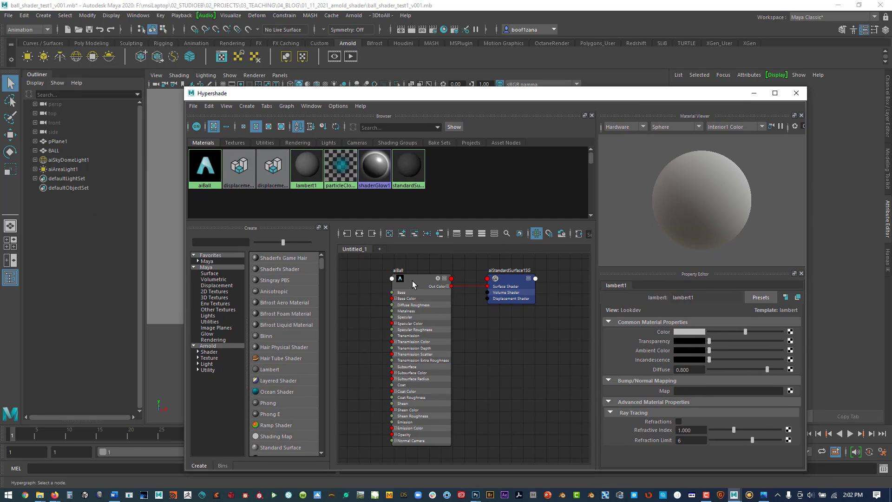
# Wire a new aiStandardSurface2 into the ball's shading group and verify it with an Arnold test render.
pyautogui.click(209, 357)
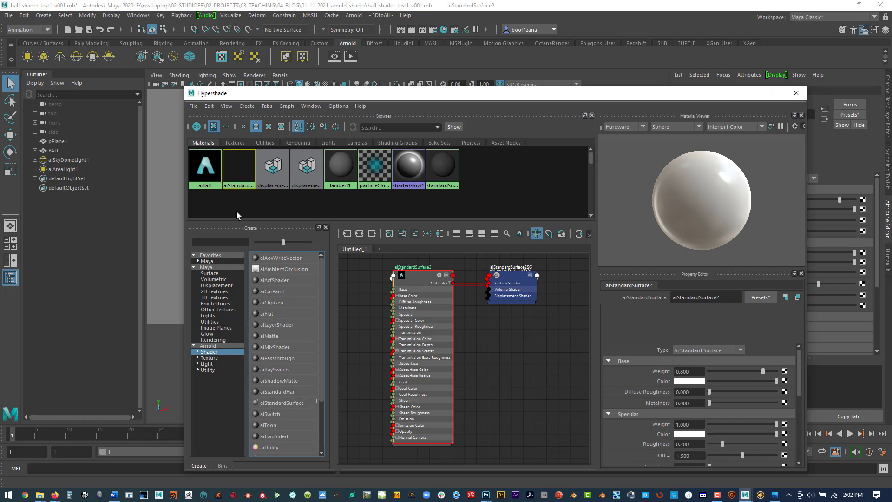
pyautogui.click(239, 166)
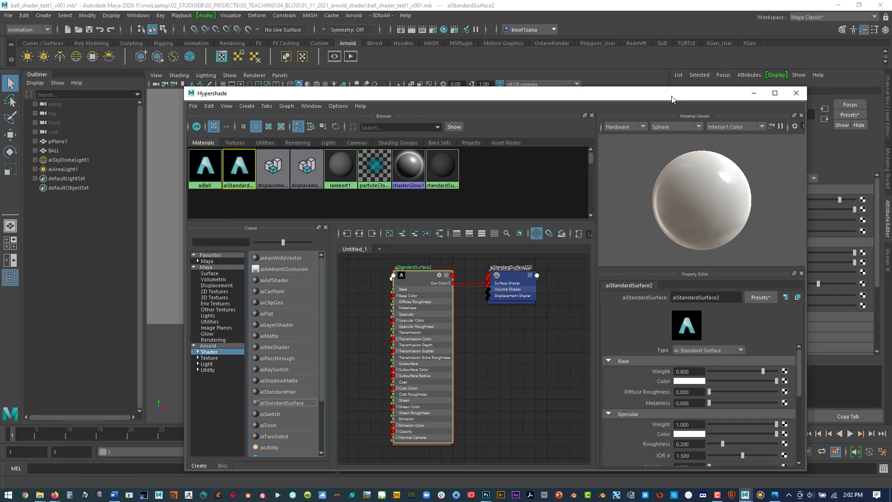
pyautogui.click(796, 93)
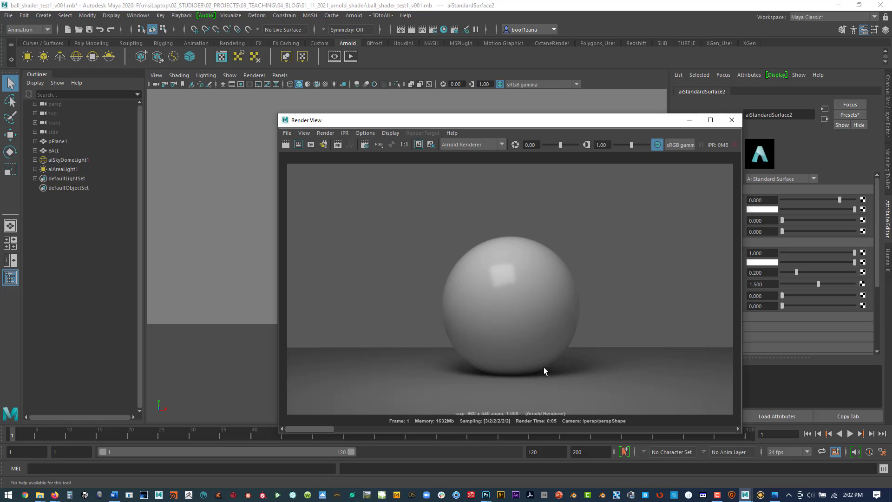
pyautogui.click(731, 120)
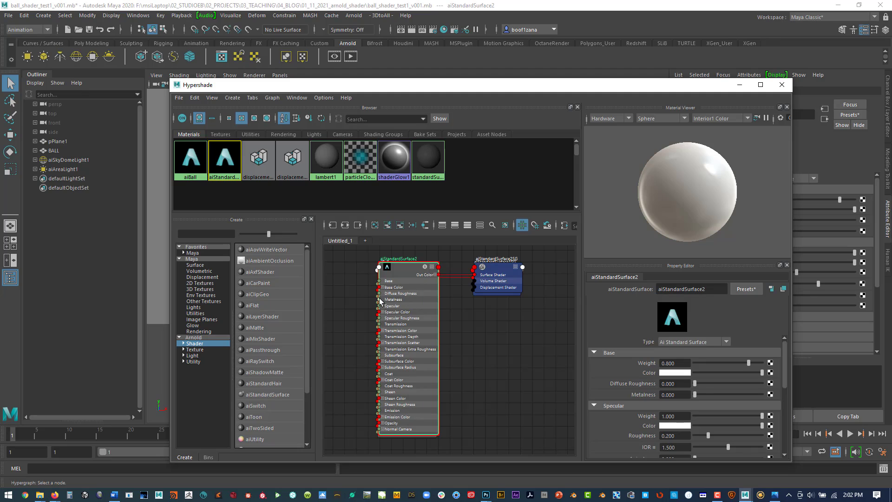
pyautogui.moveTo(403, 319)
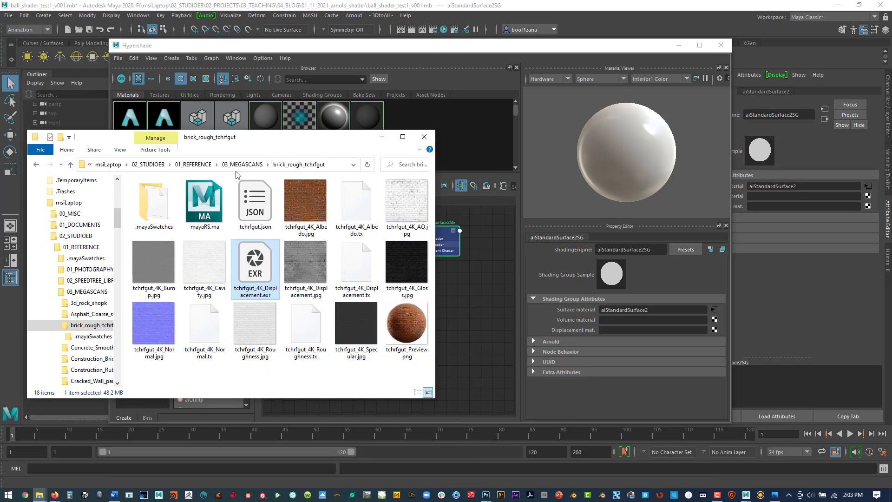
# View tchrfgut_Preview.png in Photos, then close the viewer.
pyautogui.doubleClick(406, 325)
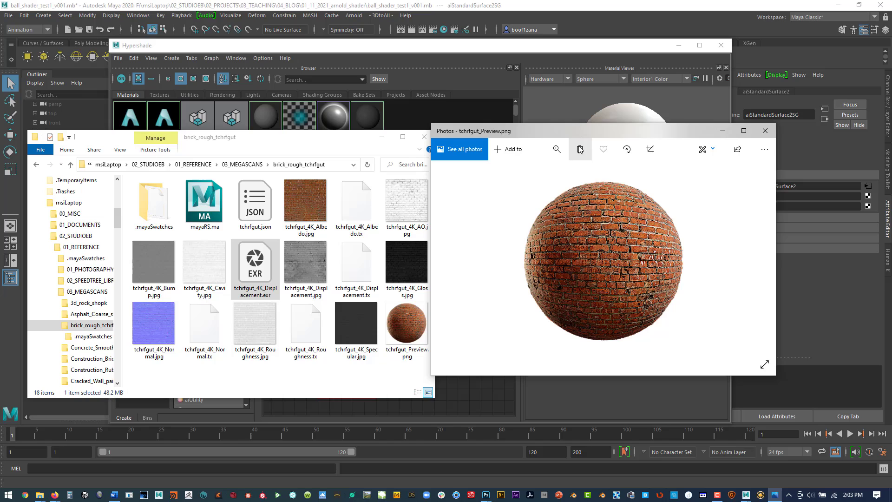
pyautogui.click(764, 130)
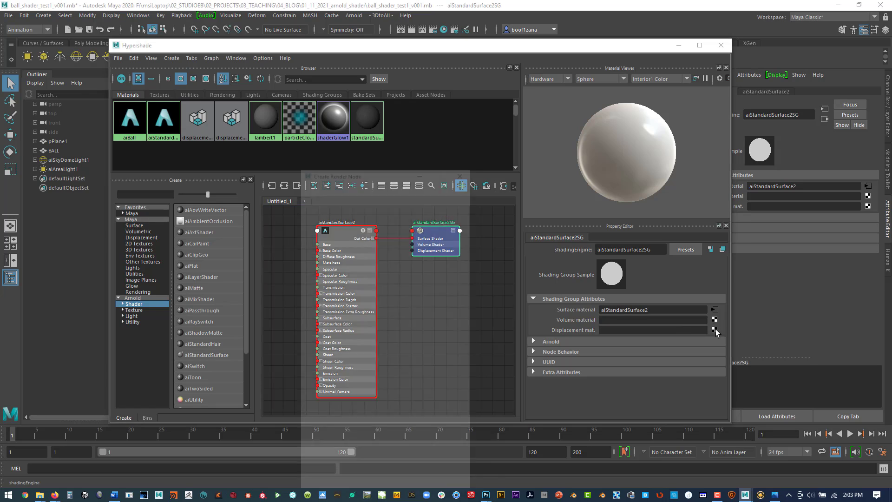
# Map a displacement shader with a file1 texture onto the shading group and browse for its image.
pyautogui.click(714, 330)
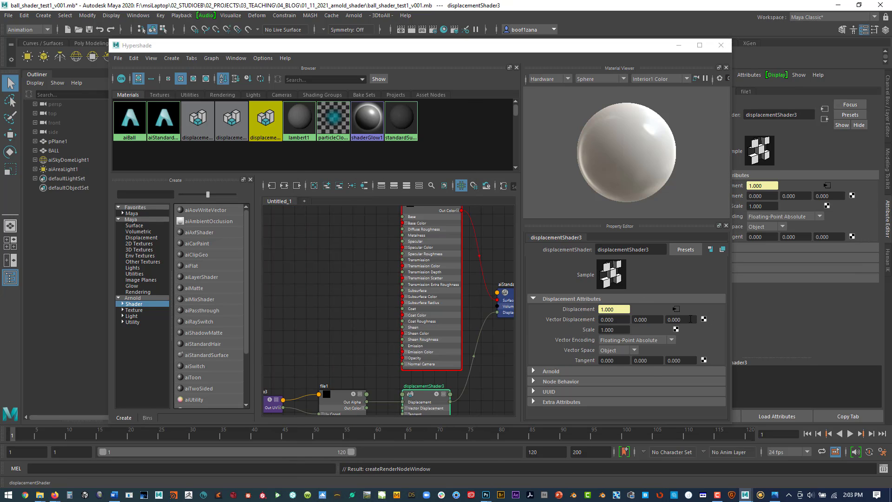
pyautogui.click(323, 385)
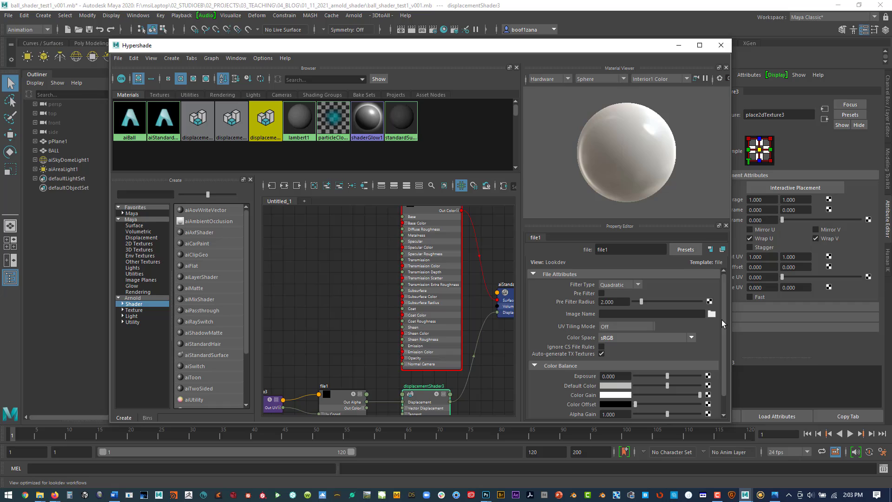
pyautogui.click(712, 313)
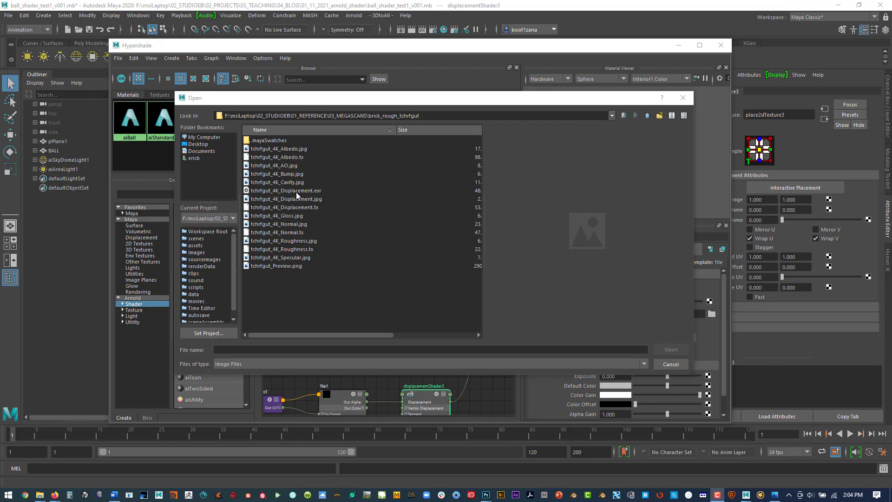
pyautogui.moveTo(311, 194)
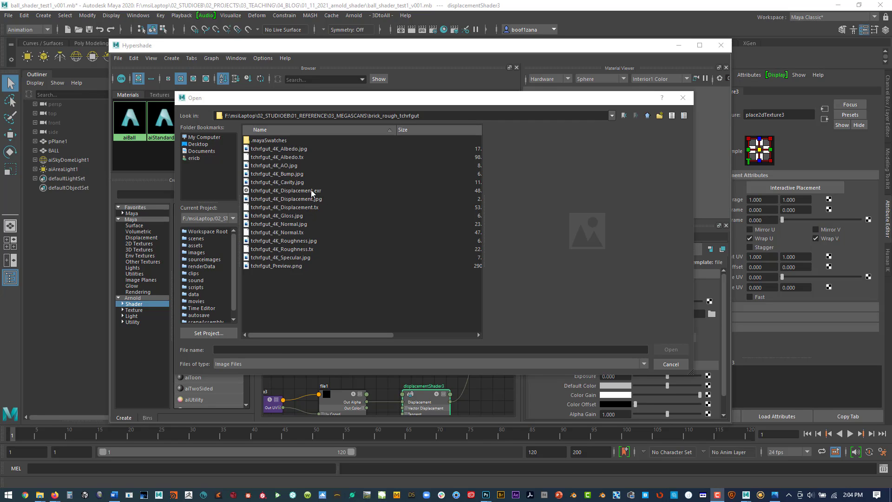
# Preview tchrfgut_4K_Displacement.exr in the Open dialog before comparing it in Photoshop.
pyautogui.click(286, 189)
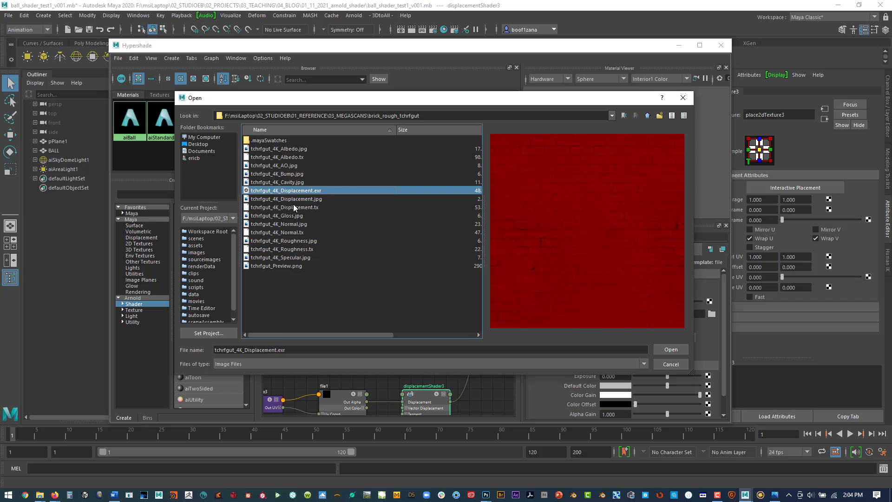
pyautogui.click(286, 198)
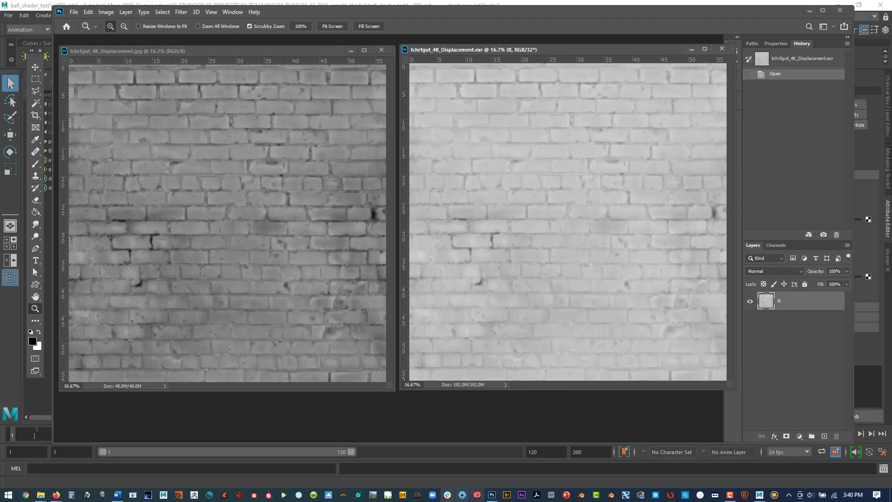
# Switch to the JPG displacement document to compare it against the EXR version.
pyautogui.click(131, 50)
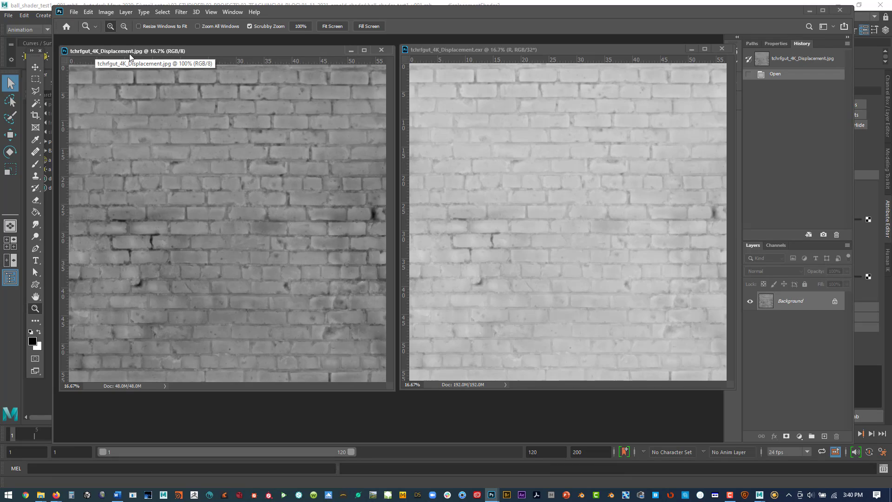
pyautogui.moveTo(182, 55)
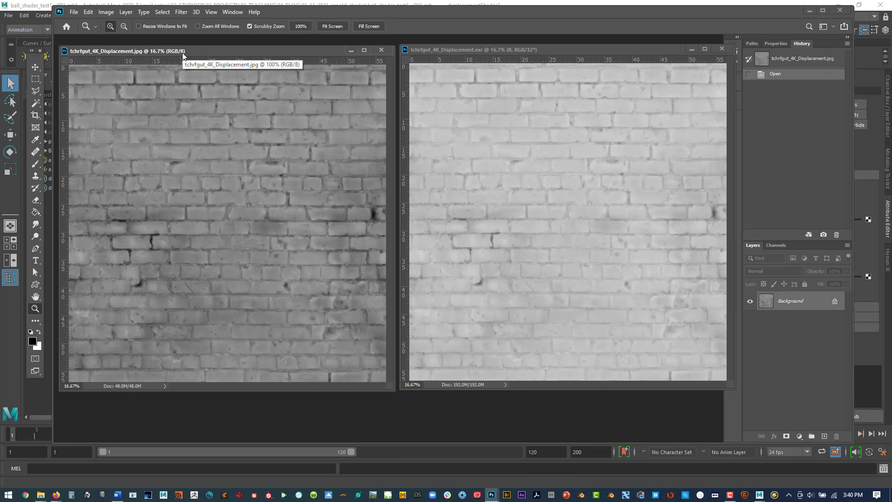
pyautogui.moveTo(479, 55)
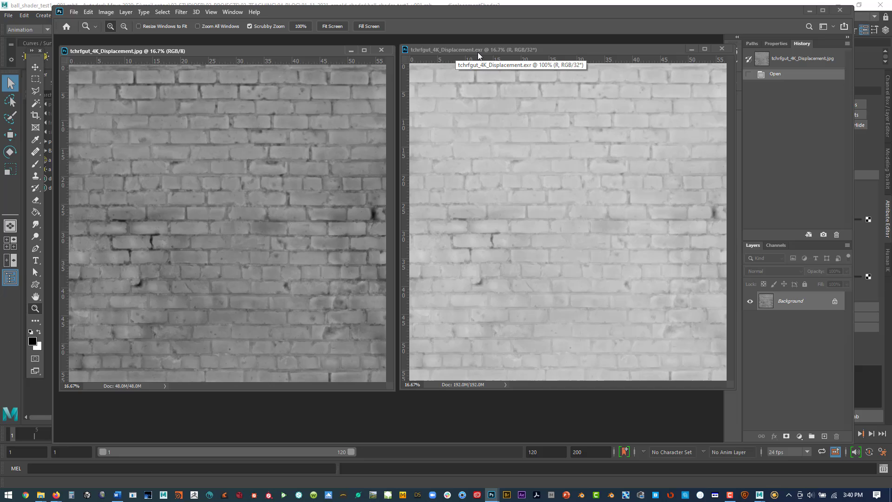
pyautogui.moveTo(573, 175)
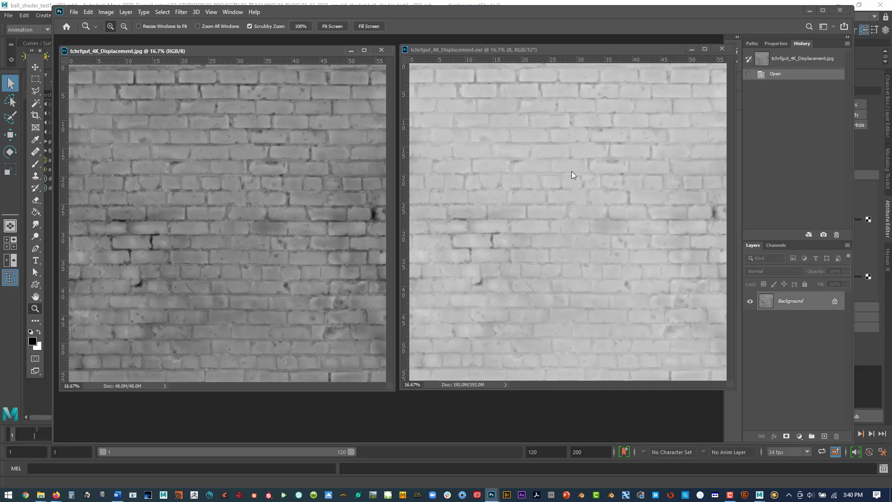
pyautogui.moveTo(782, 26)
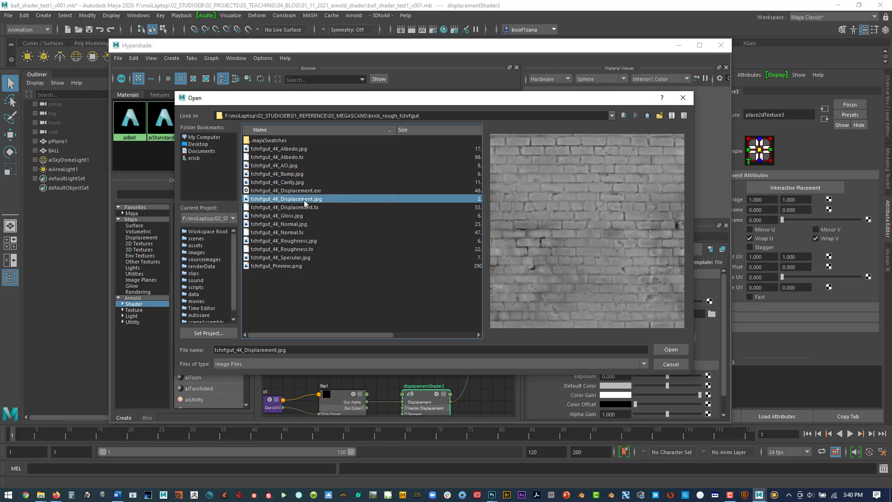
# Load tchrfgut_4K_Displacement.jpg into the file texture and close Hypershade.
pyautogui.click(670, 349)
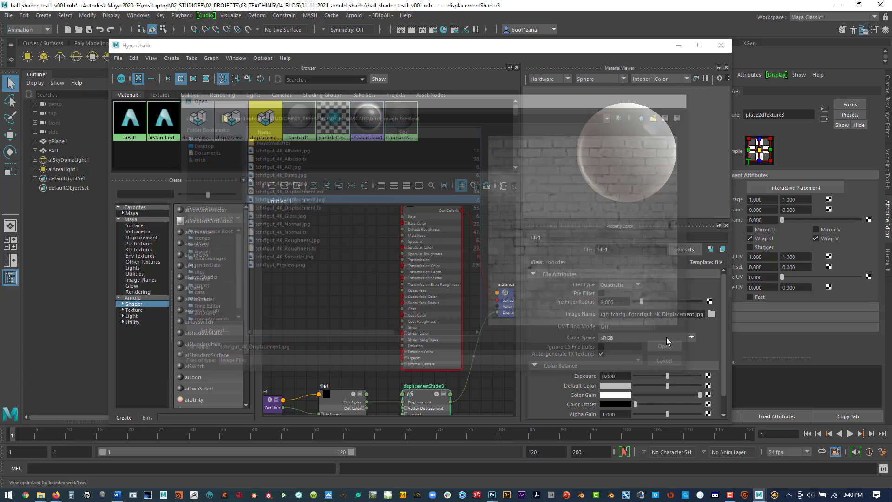
pyautogui.click(663, 346)
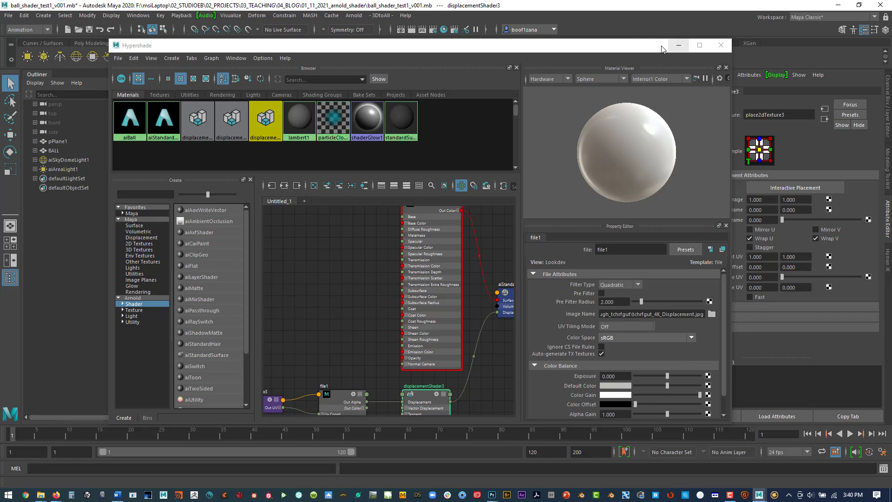
pyautogui.click(720, 45)
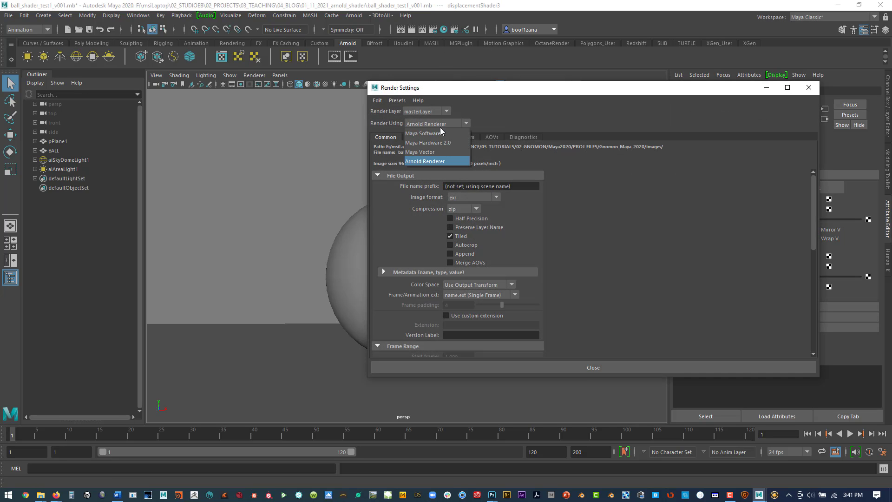
# Keep Arnold Renderer as the render engine for the displacement test render.
pyautogui.click(425, 161)
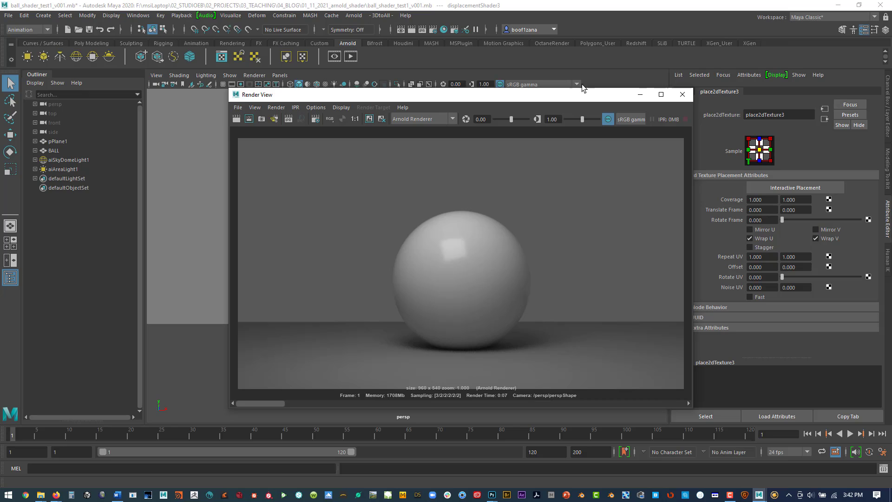
# Close the Arnold Render View to return to the shader network.
pyautogui.click(682, 93)
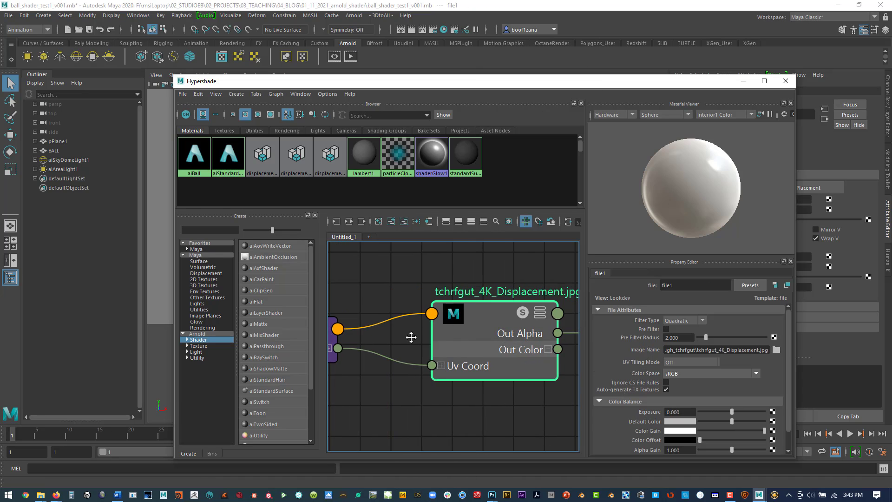
# Inspect place2dTexture3 and aiStandardSurface2SG's file1 displacement, then select BALL in the Outliner.
pyautogui.click(398, 319)
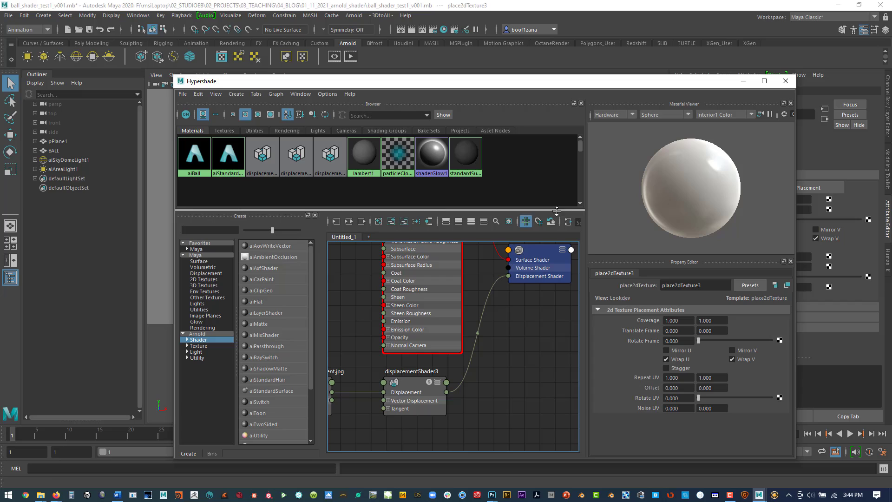
pyautogui.click(531, 259)
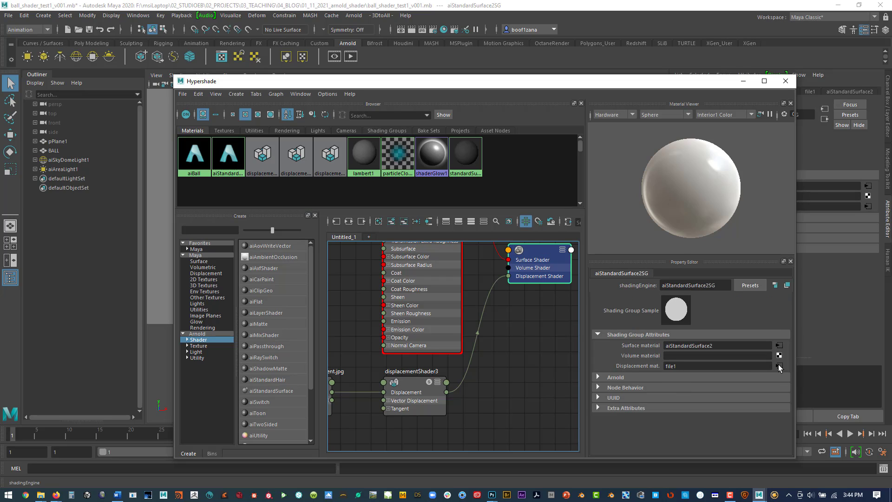
pyautogui.click(785, 81)
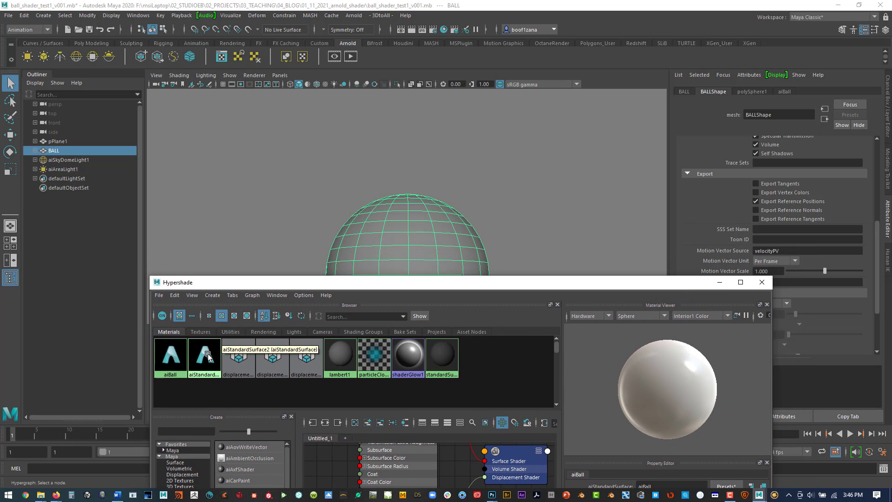
# Assign the existing aiStandardSurface2 material to the BALL sphere via Hypershade.
pyautogui.rightClick(409, 229)
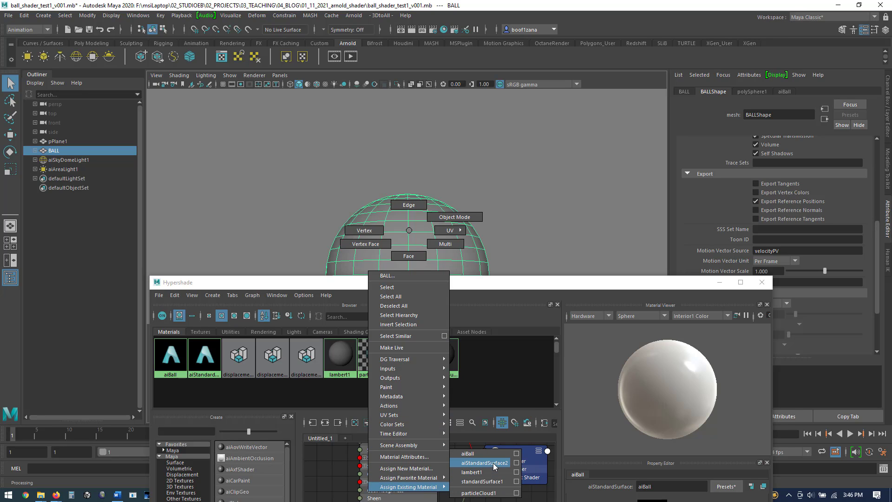
pyautogui.click(483, 463)
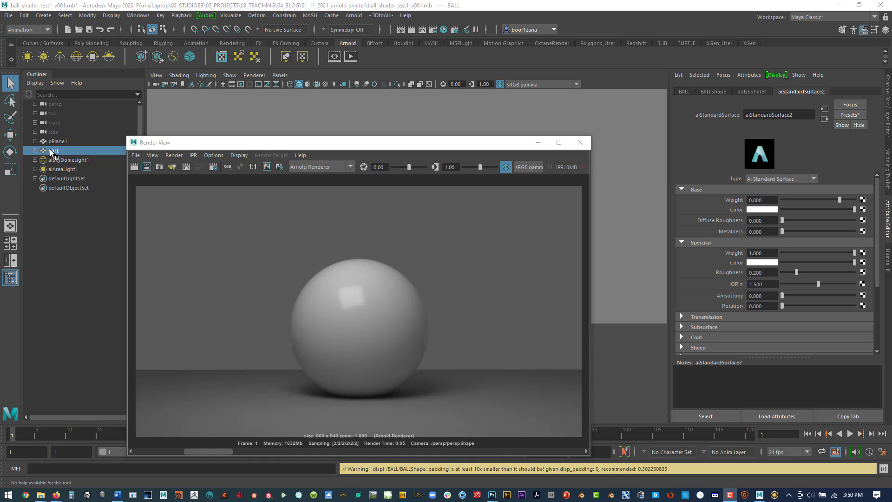
# Set BALLShape's Arnold Subdivision Type to catclark so the brick displacement renders.
pyautogui.click(712, 91)
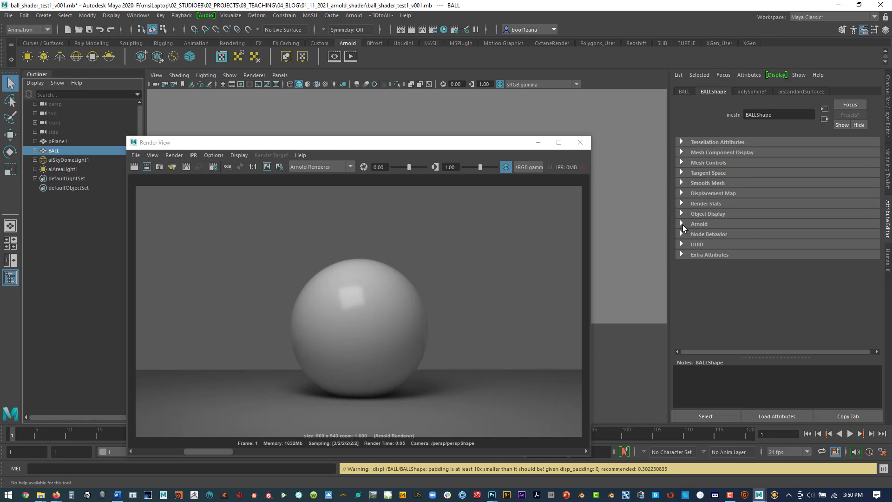
pyautogui.click(699, 224)
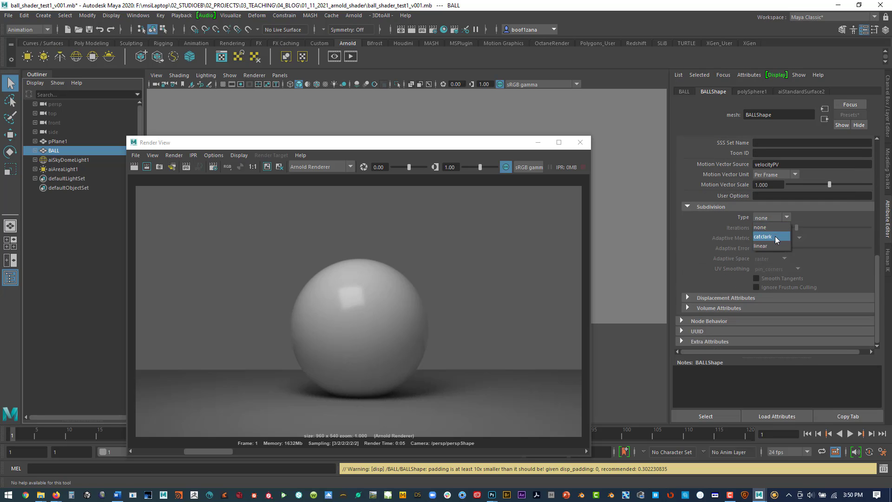
pyautogui.click(763, 235)
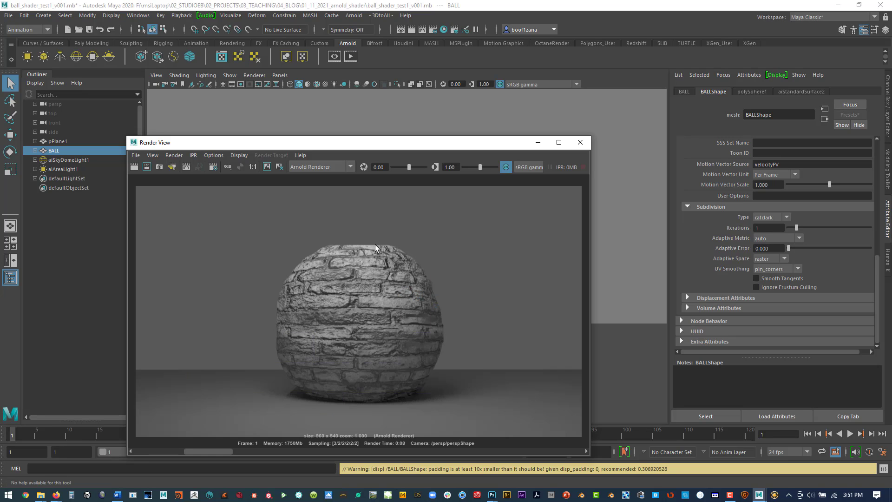
pyautogui.moveTo(792, 132)
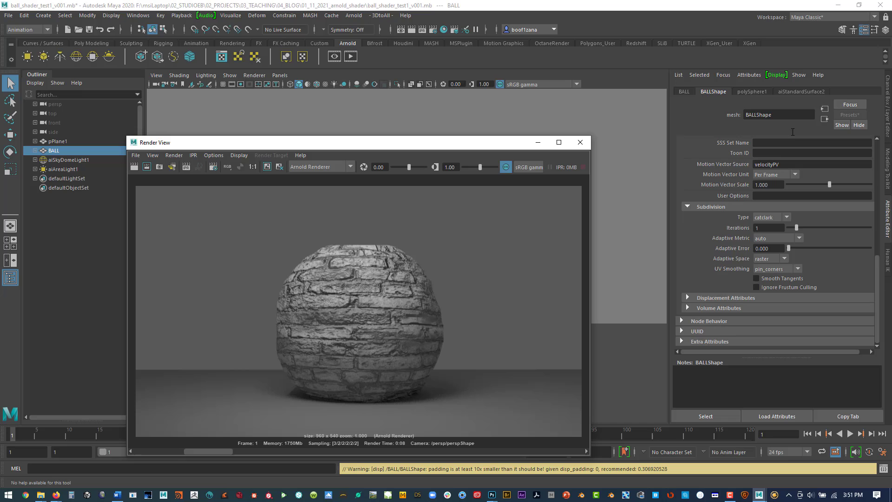
# Set the displacement file texture's Color Balance Alpha Gain to 0.25 and adjust Alpha Offset.
pyautogui.click(704, 91)
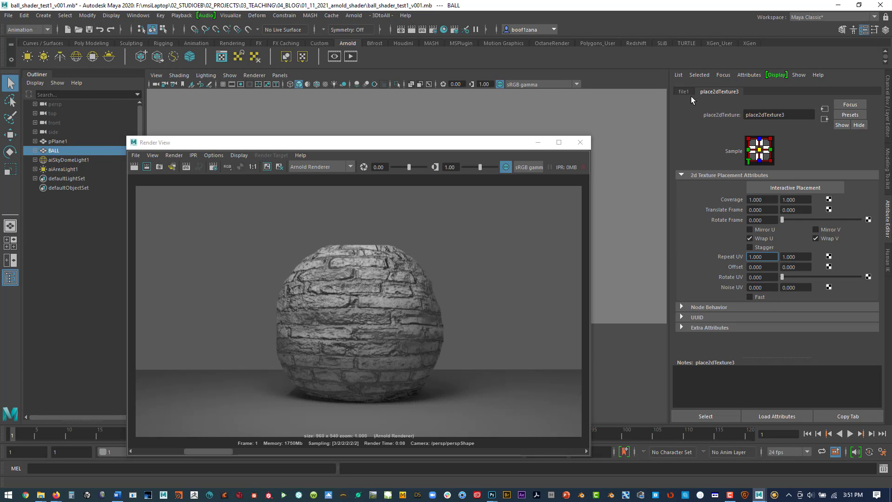
pyautogui.click(683, 91)
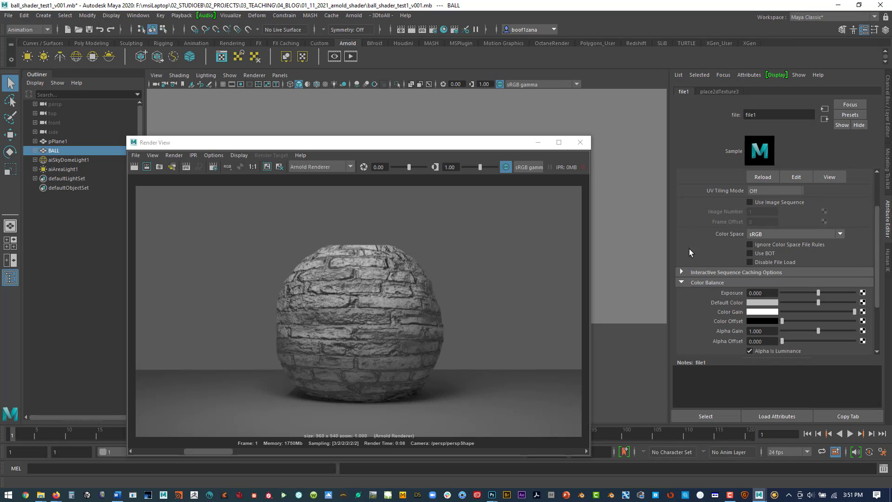
pyautogui.scroll(-3)
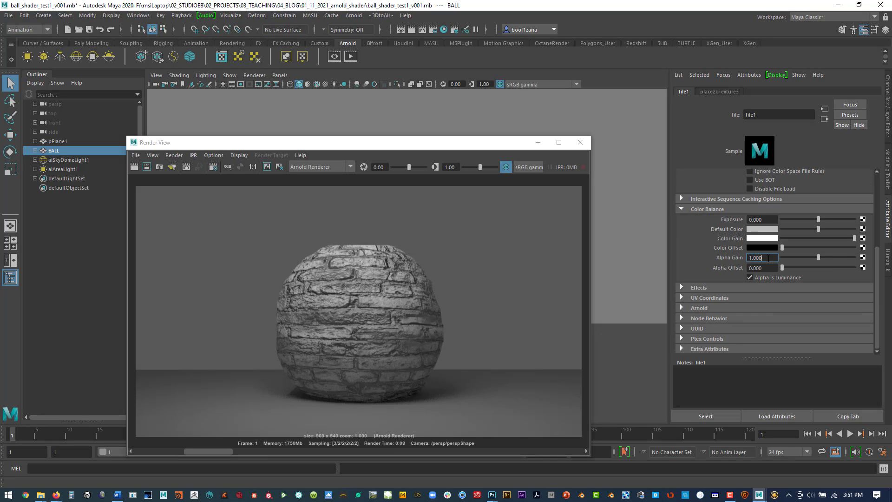
pyautogui.write('.250')
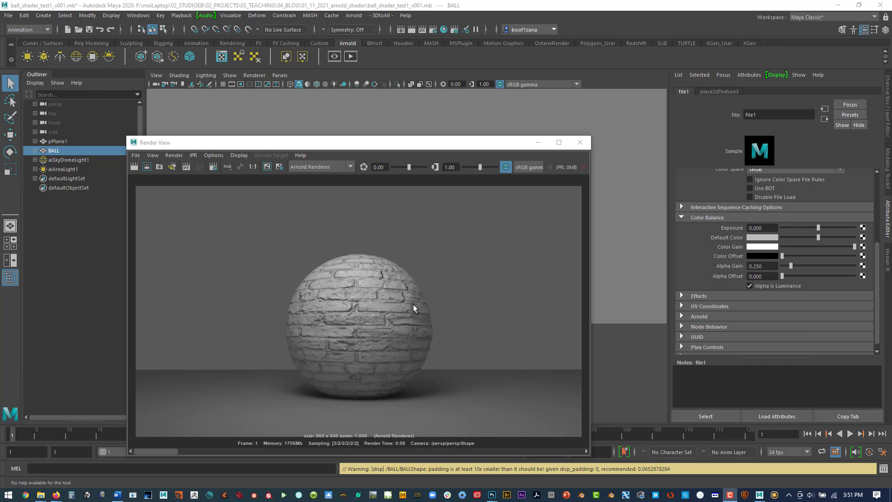
pyautogui.moveTo(733, 279)
pyautogui.write('0.250')
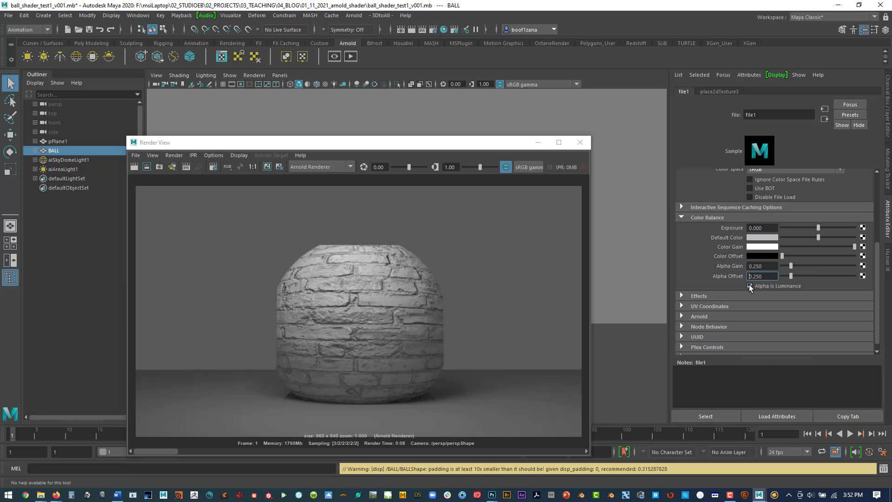
pyautogui.click(749, 285)
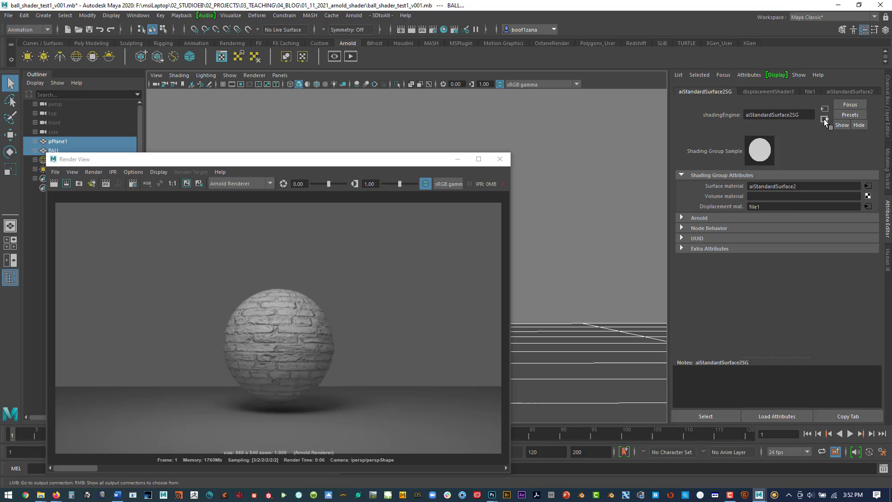
# Rename the displacement file texture node to DM_8Bit in the Property Editor.
pyautogui.click(809, 91)
pyautogui.write('DM')
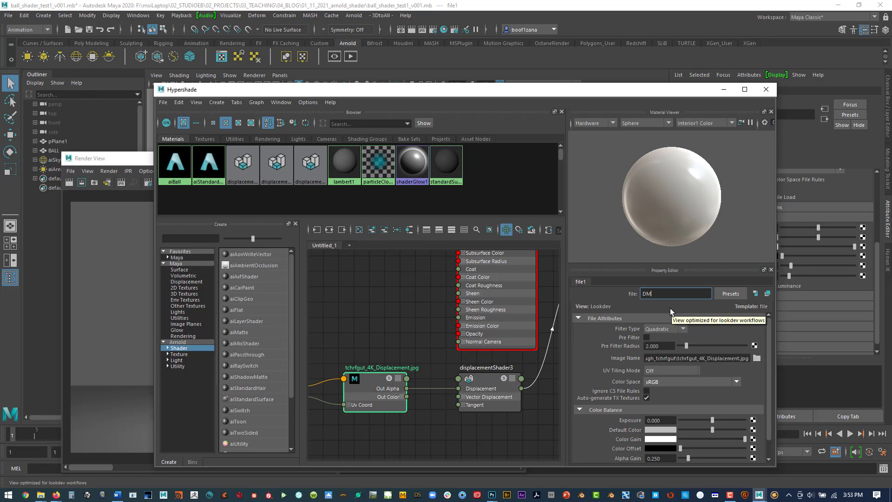
pyautogui.write('_8Bit')
pyautogui.write('=-.5*')
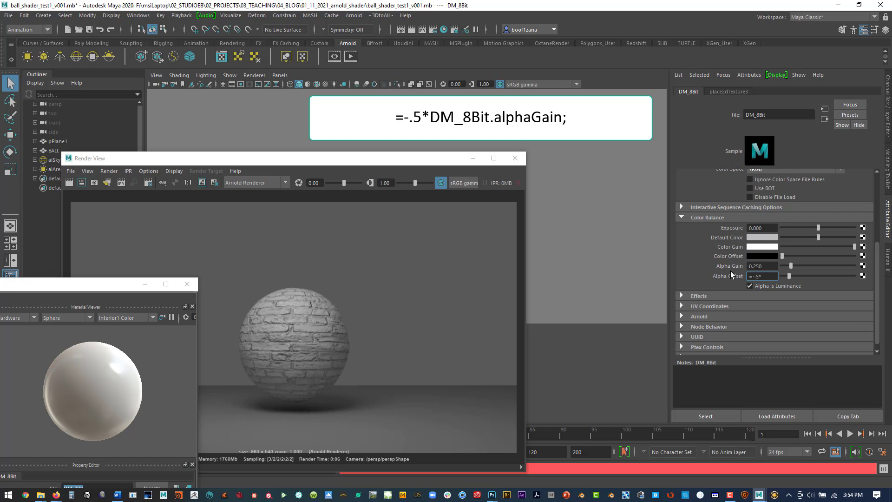
# Drive DM_8Bit's Alpha Offset with =-.5*DM_8Bit.alphaGain and test it by raising Alpha Gain.
pyautogui.write('DM_8Bit')
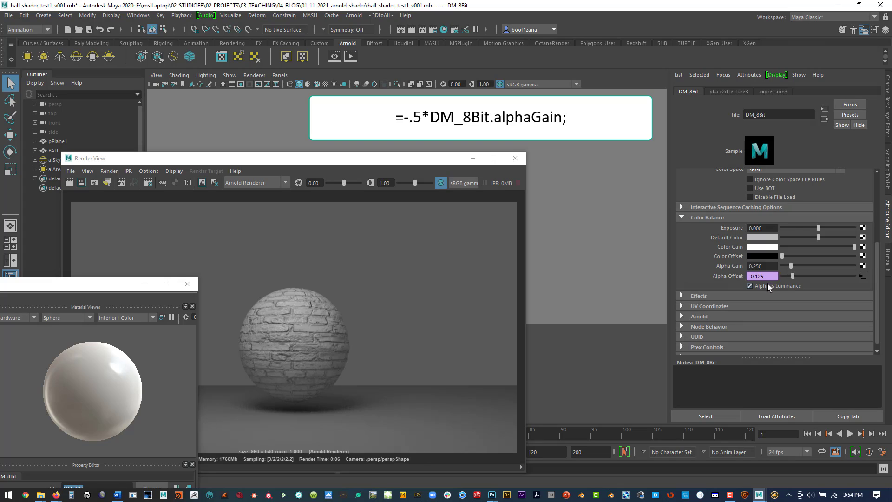
pyautogui.click(772, 91)
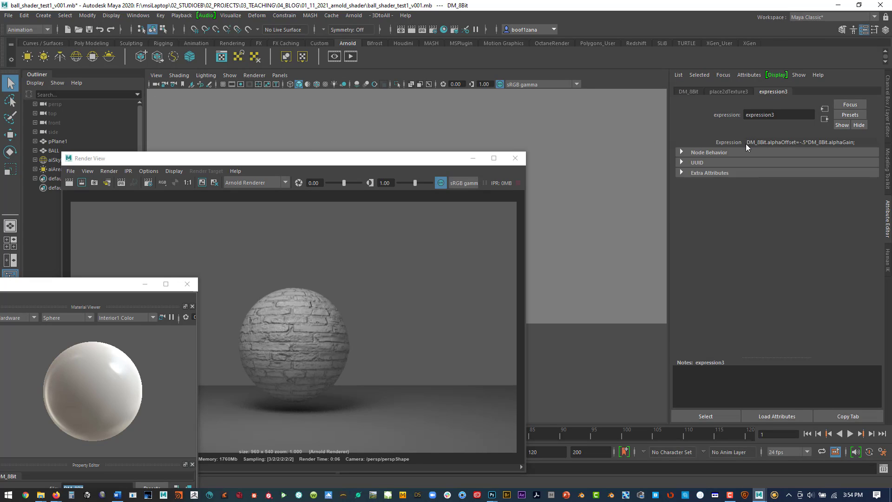
pyautogui.moveTo(801, 148)
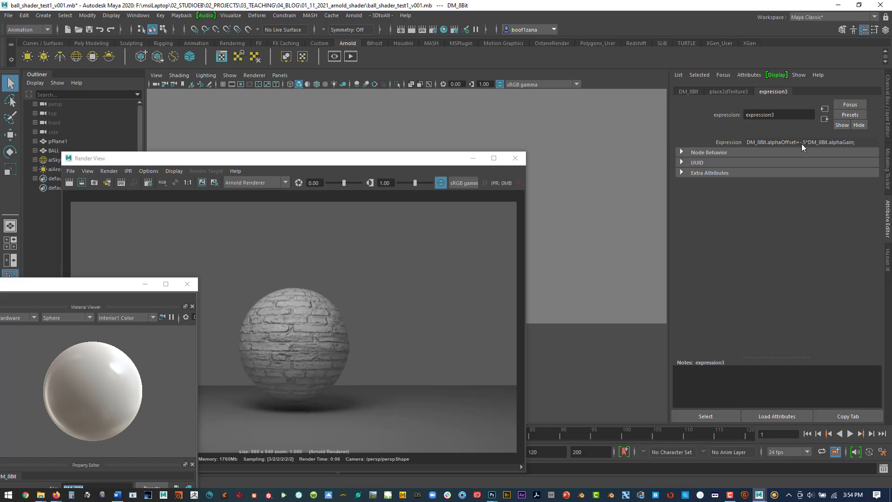
pyautogui.click(687, 91)
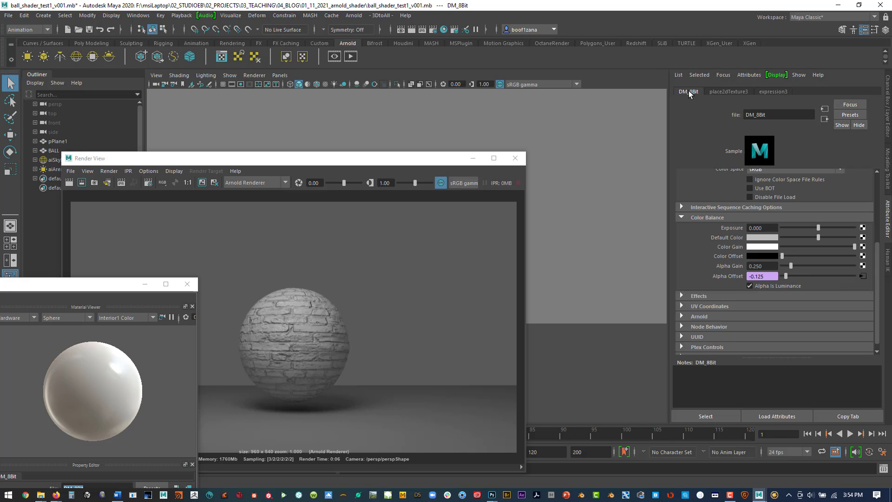
pyautogui.moveTo(431, 165)
pyautogui.write('0.725')
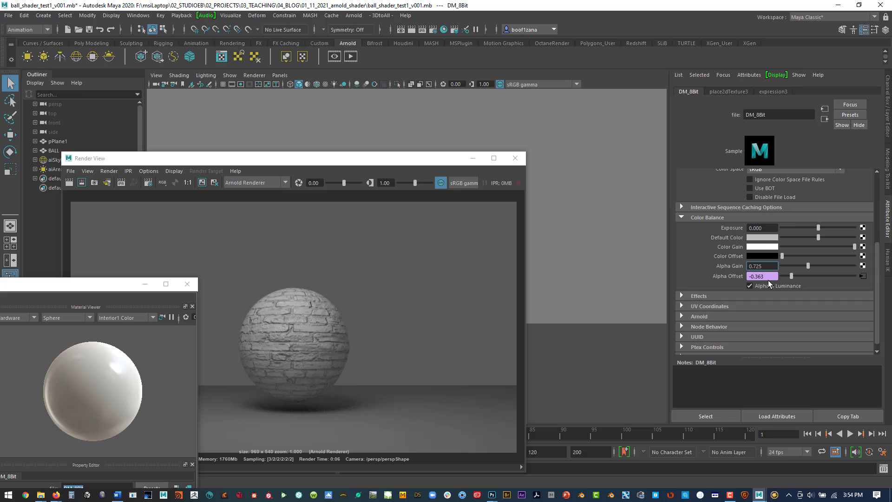
pyautogui.moveTo(296, 158); pyautogui.dragTo(399, 113)
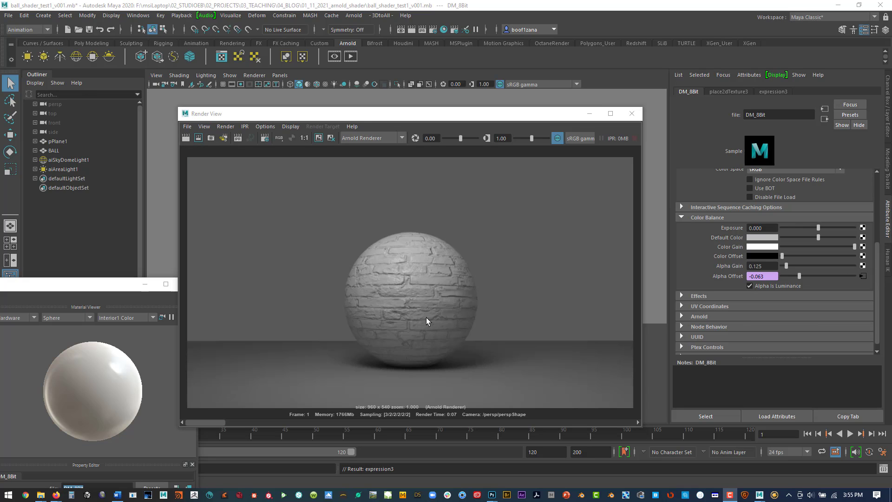
pyautogui.moveTo(370, 275)
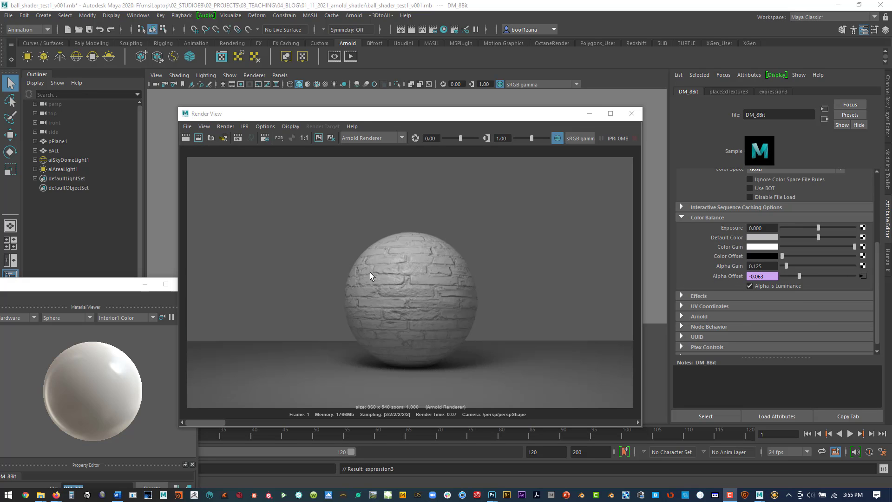
pyautogui.moveTo(415, 370)
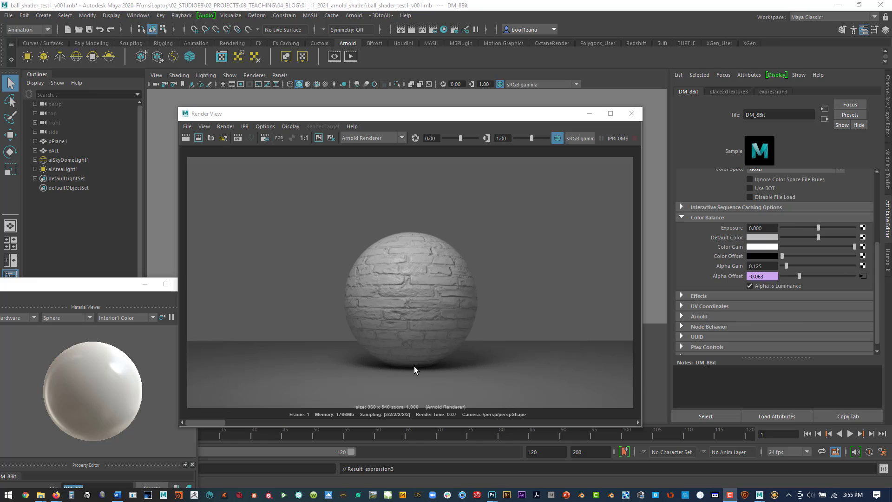
pyautogui.moveTo(219, 427)
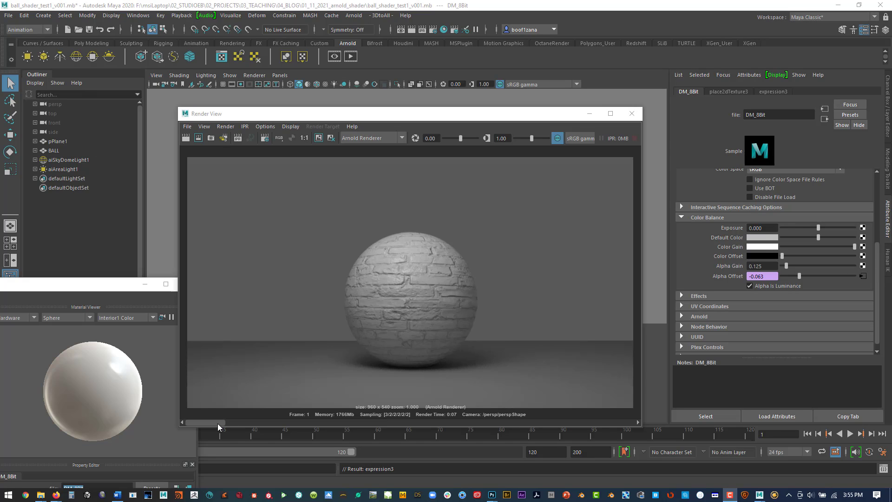
pyautogui.moveTo(217, 440)
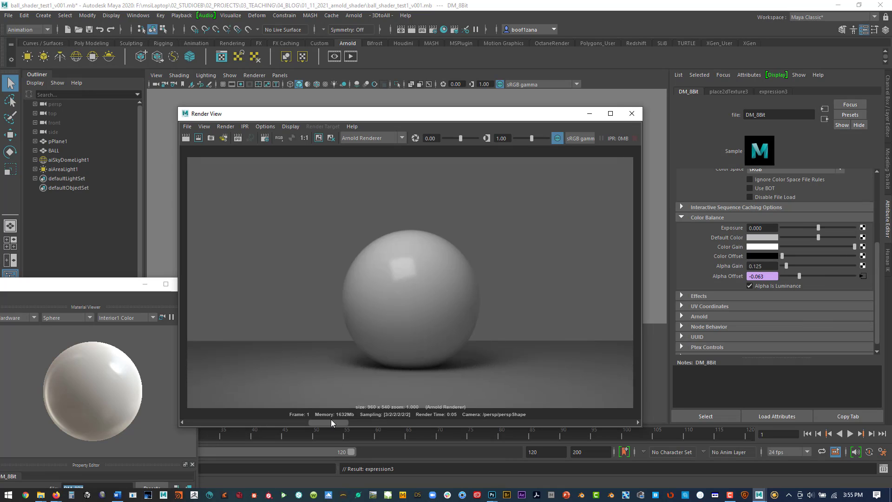
# Step the render history back to the earlier smooth, undisplaced sphere render.
pyautogui.click(331, 137)
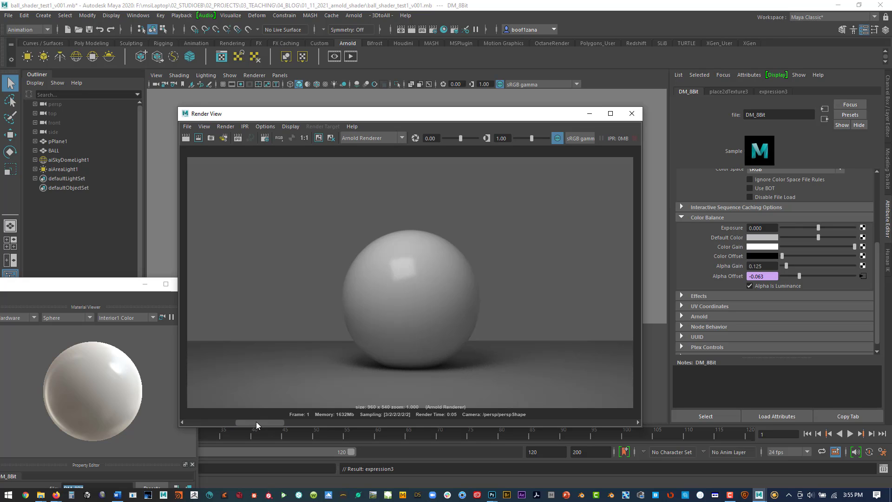
pyautogui.moveTo(232, 416)
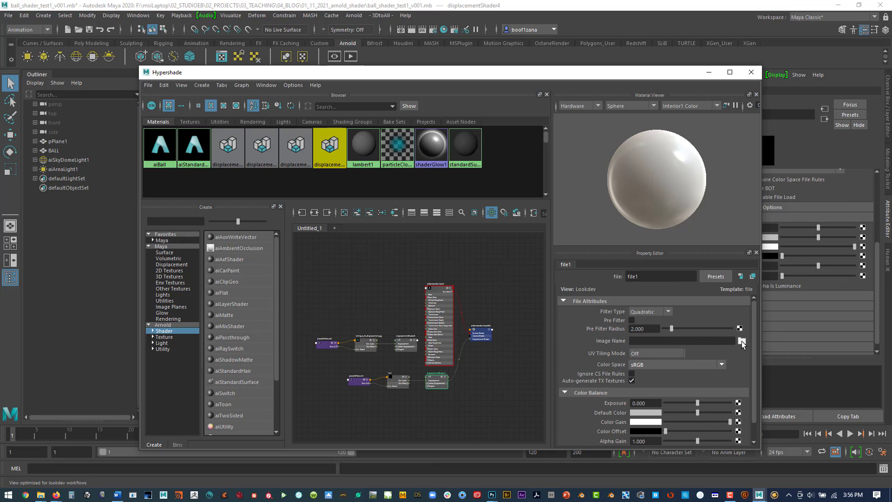
# Load tchfgut_4K_Displacement.exr into the new file texture's Image Name.
pyautogui.click(742, 343)
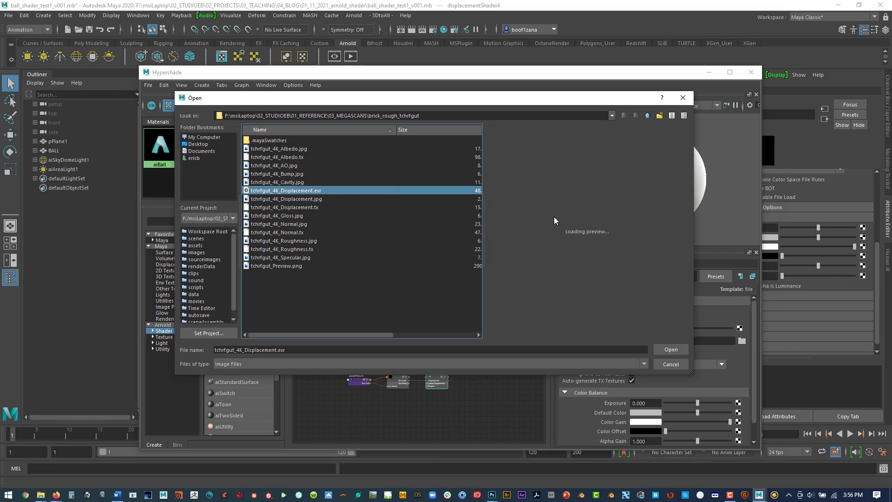
pyautogui.click(670, 348)
pyautogui.write('DM32Bit_map')
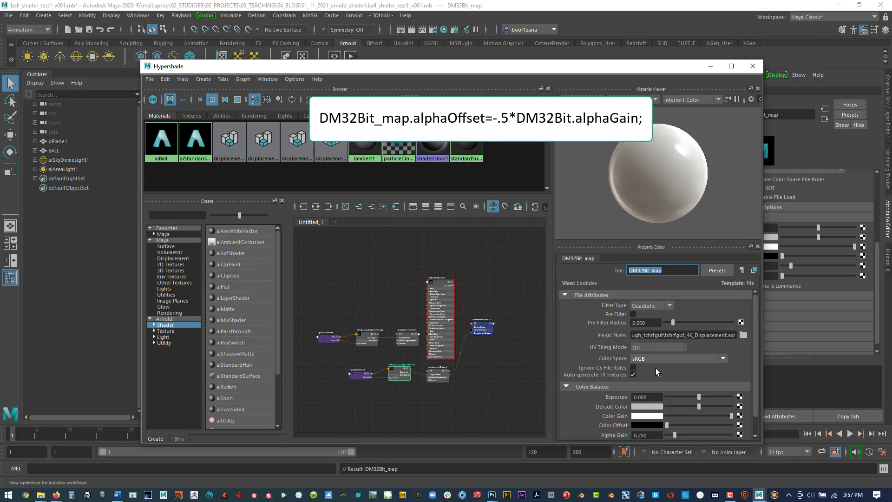
# Name the EXR texture DM32Bit_map with Alpha Gain 0.25 and offset tied to -0.5 times gain.
pyautogui.scroll(-3)
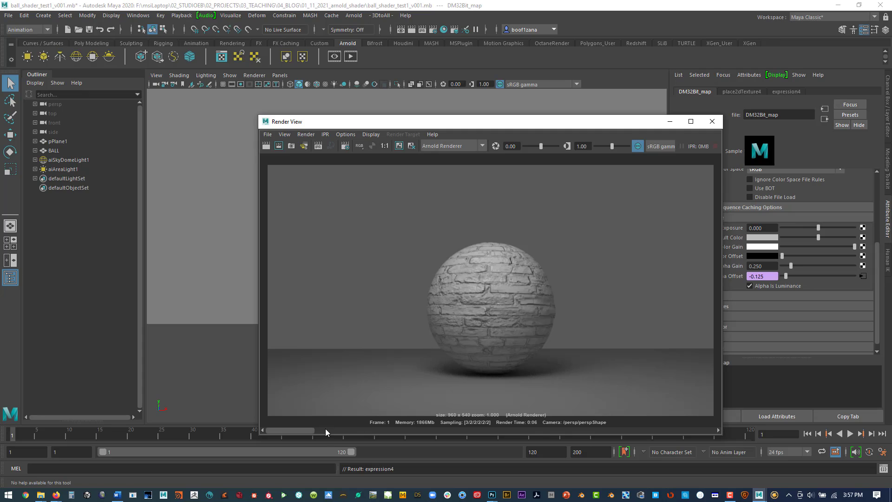
pyautogui.moveTo(326, 427)
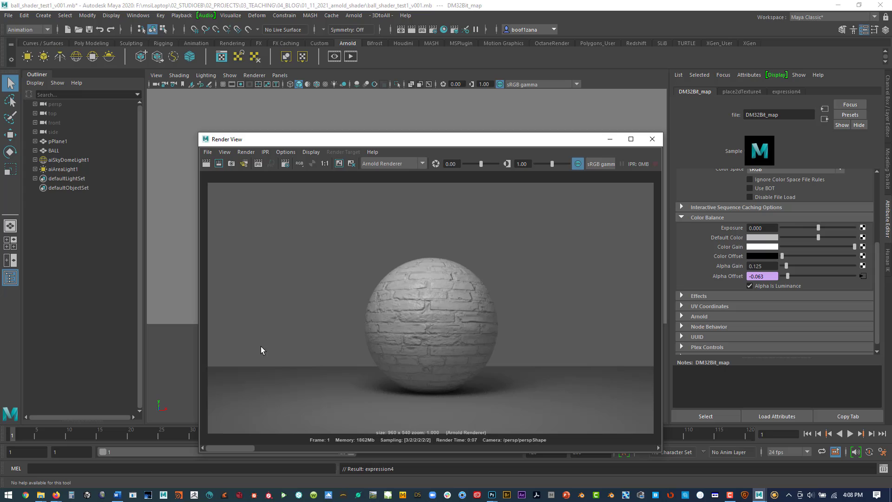
# Set DM32Bit_map's Color Space to Raw and re-render the brick-displaced sphere.
pyautogui.click(762, 266)
pyautogui.write('0.250')
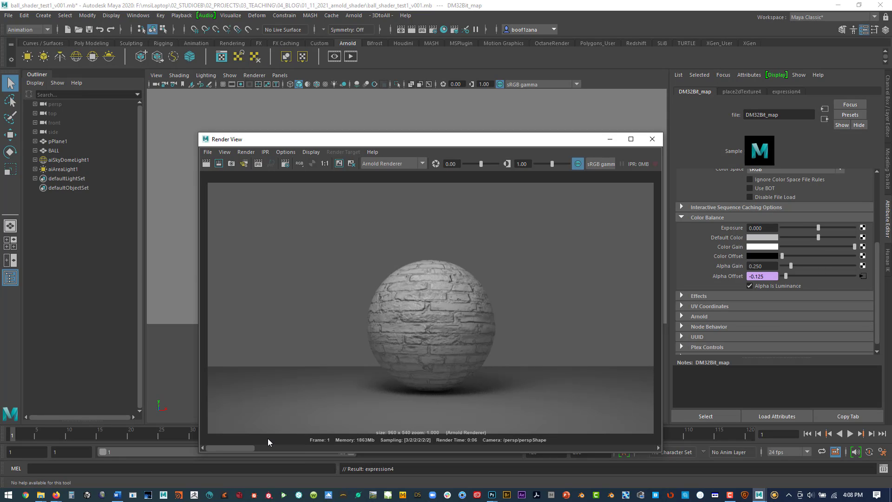
pyautogui.moveTo(684, 285)
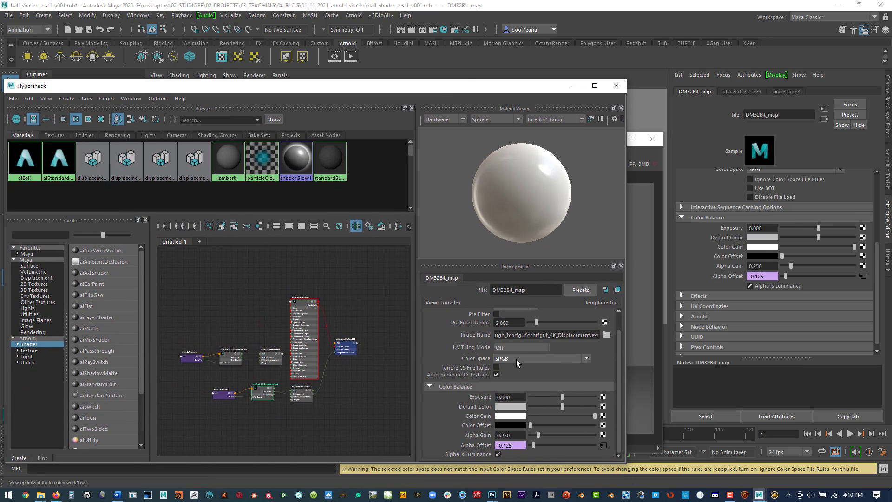
pyautogui.click(540, 359)
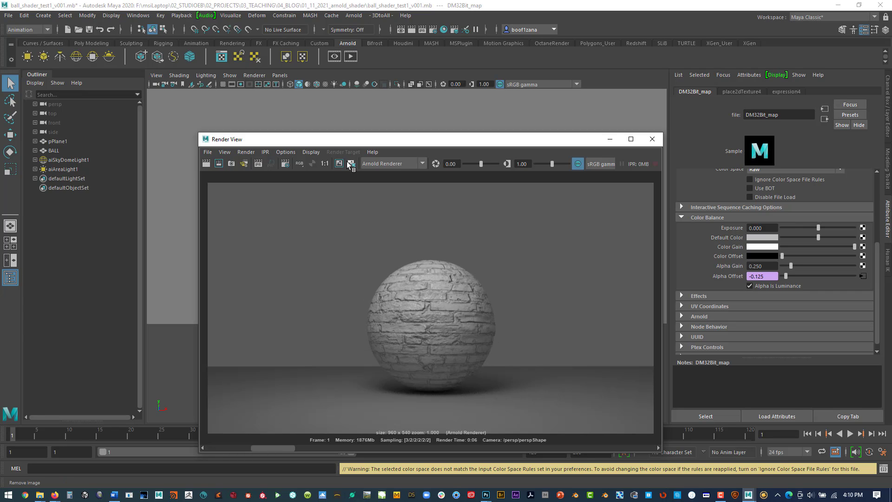
# Break the displacementShader connection on aiStandardSurface2SG and re-render the smooth sphere.
pyautogui.click(352, 163)
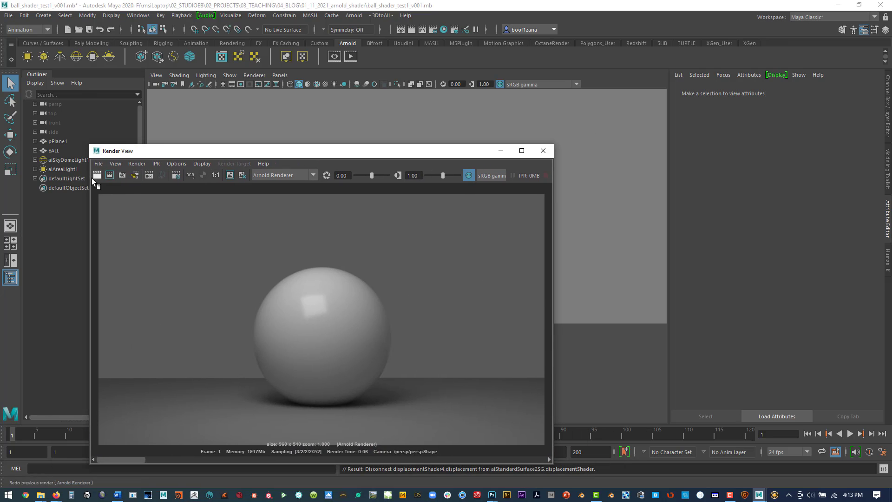
# Add a bump2d node on the BALL shader's Bump Mapping slot under Geometry.
pyautogui.click(54, 150)
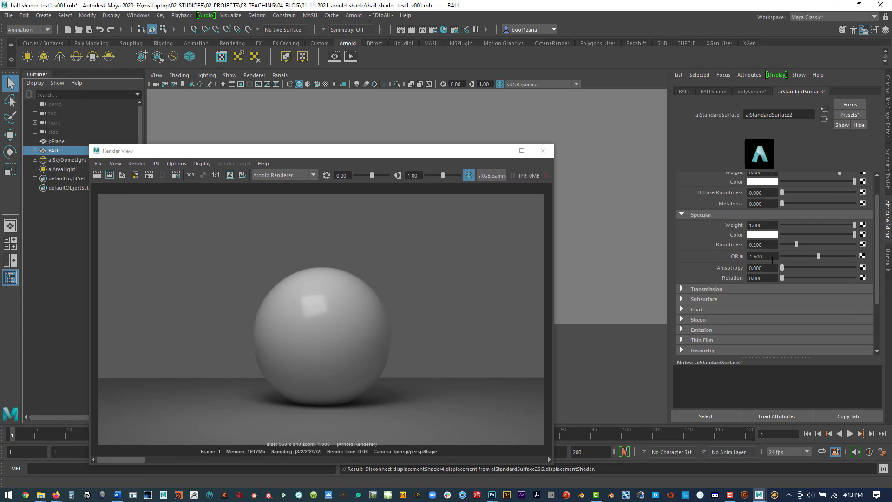
pyautogui.scroll(-3)
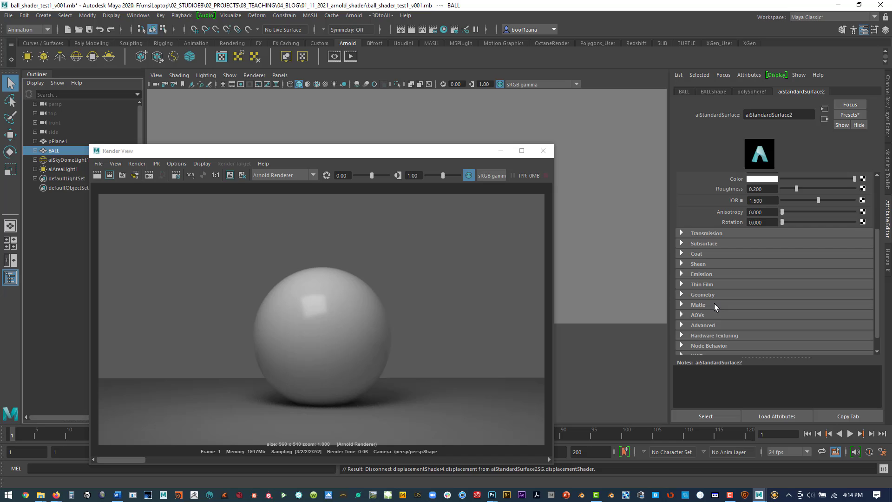
pyautogui.click(702, 294)
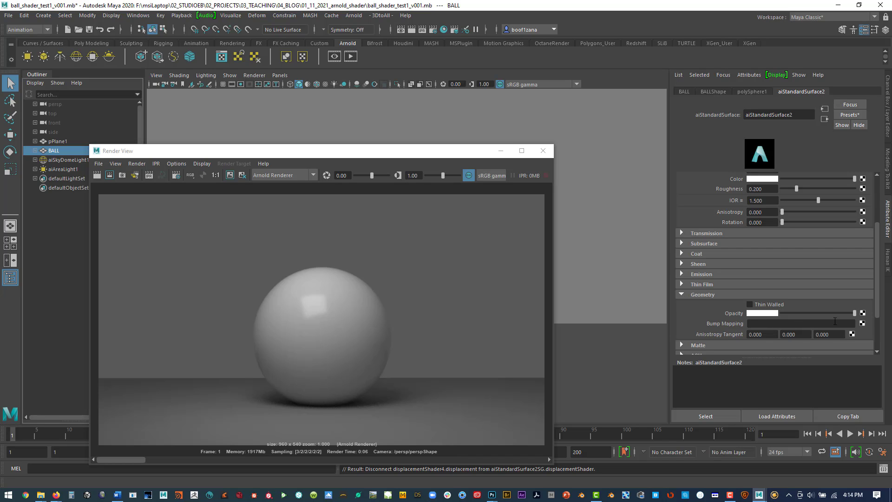
pyautogui.click(862, 323)
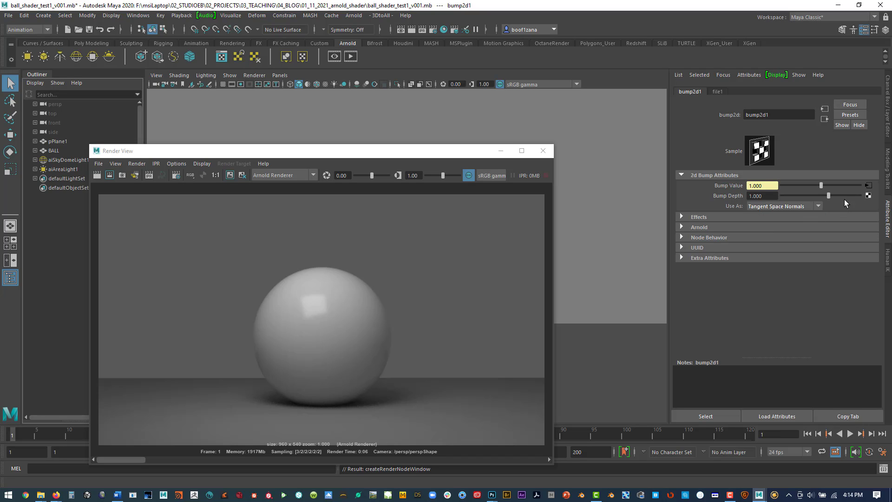
# Load tchrfgut_4K_Normal.jpg into the bump node's file1 texture.
pyautogui.click(717, 91)
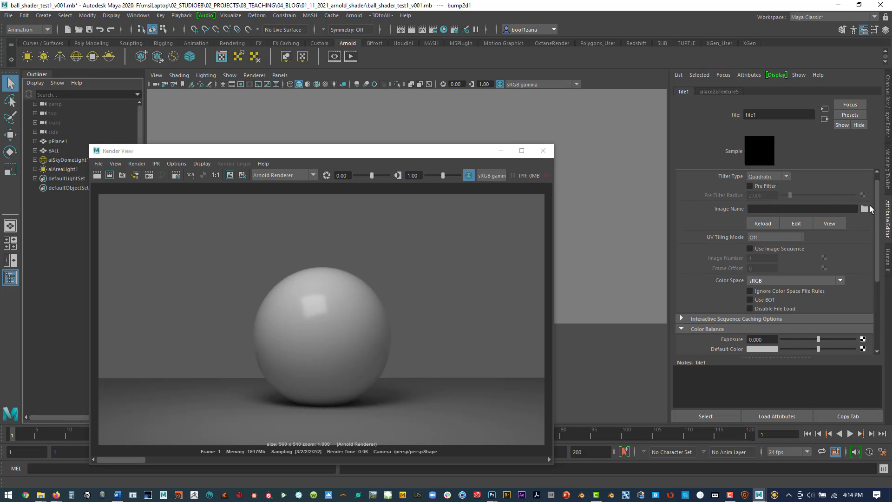
pyautogui.click(864, 208)
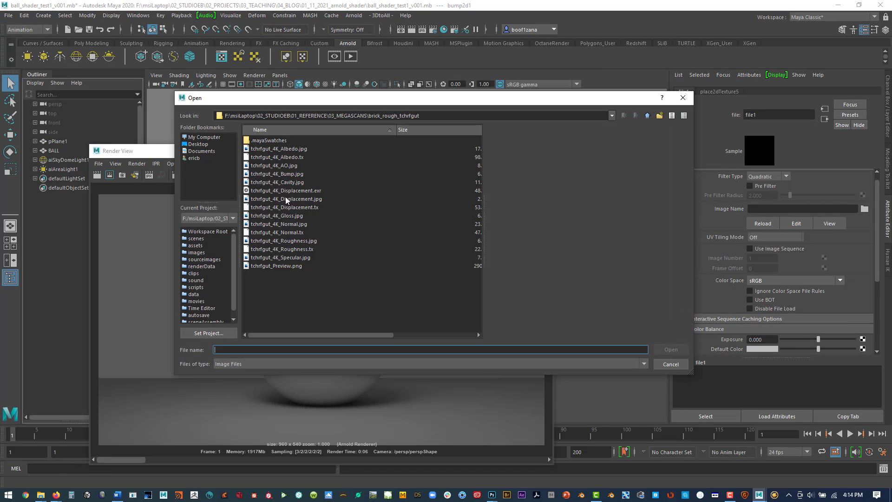
pyautogui.click(280, 224)
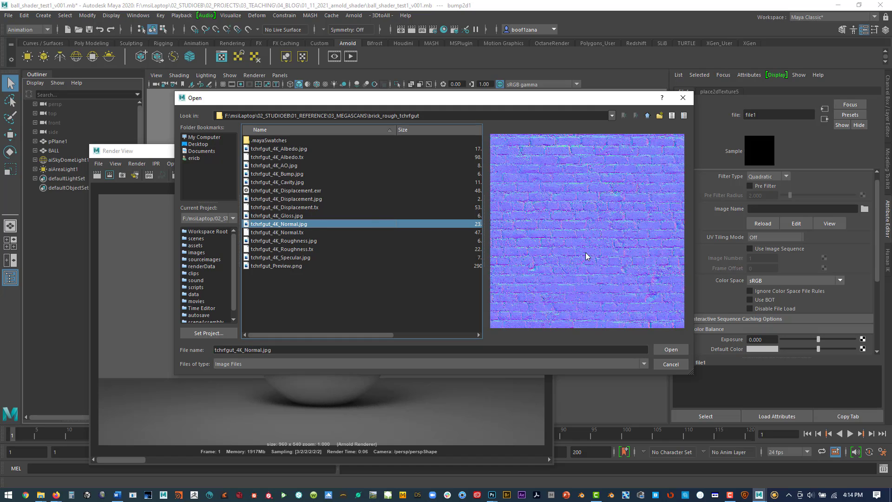
pyautogui.click(669, 349)
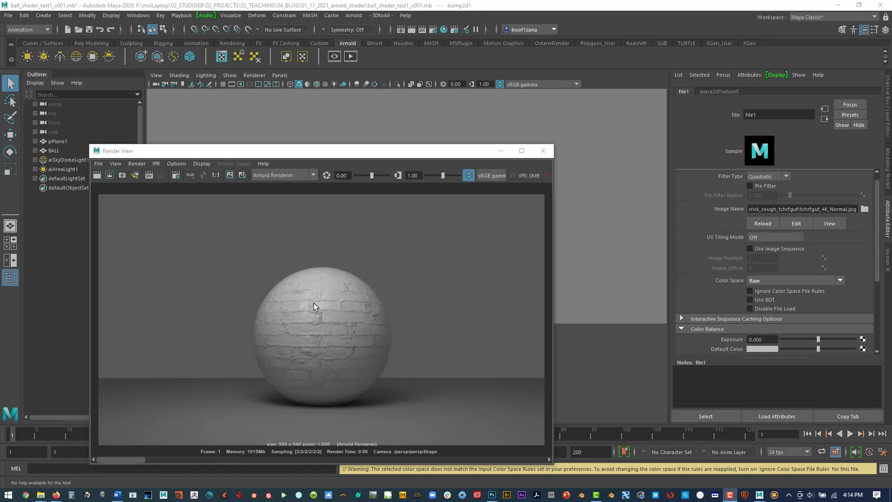
pyautogui.moveTo(341, 319)
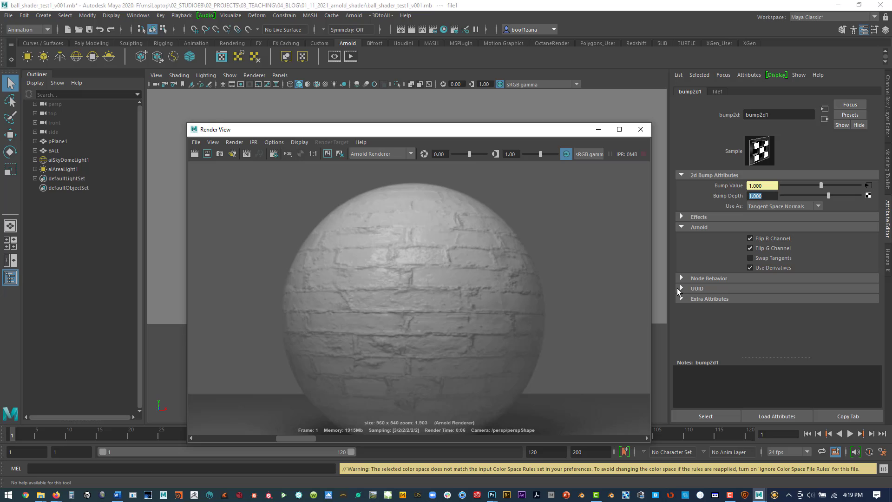
# Check bump2d1's Arnold flip settings before adding the file2 texture.
pyautogui.click(750, 247)
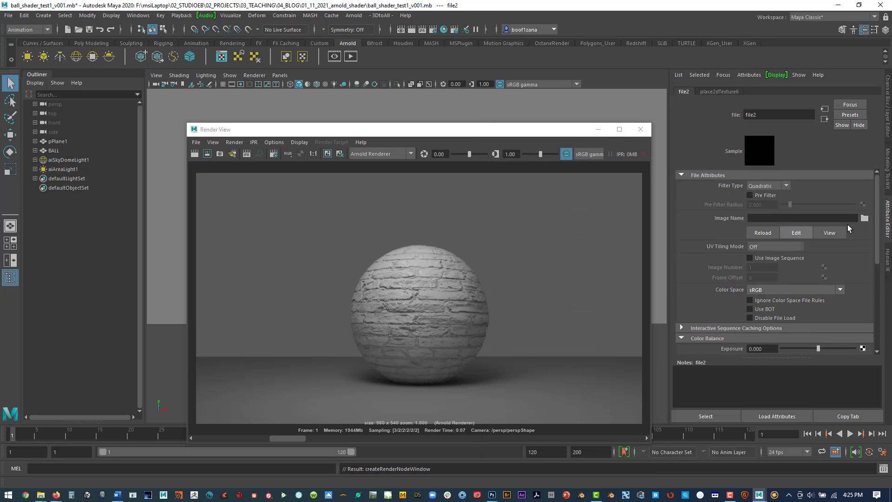
# Browse for the brick roughness map tchrfgut_4K_Roughness.jpg for file2.
pyautogui.click(863, 217)
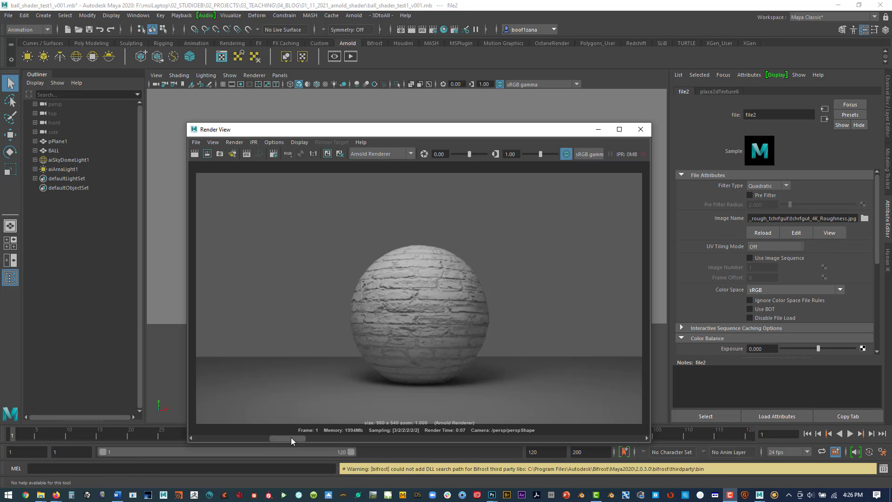
pyautogui.moveTo(422, 278)
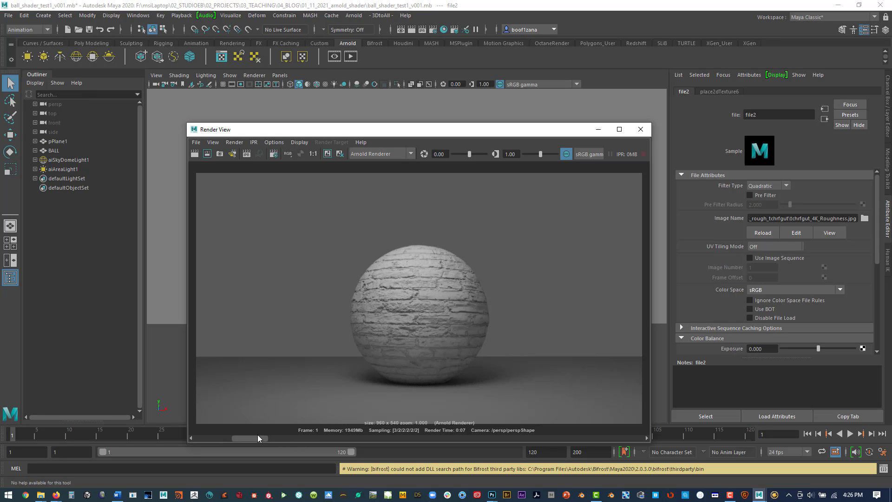
pyautogui.moveTo(415, 270)
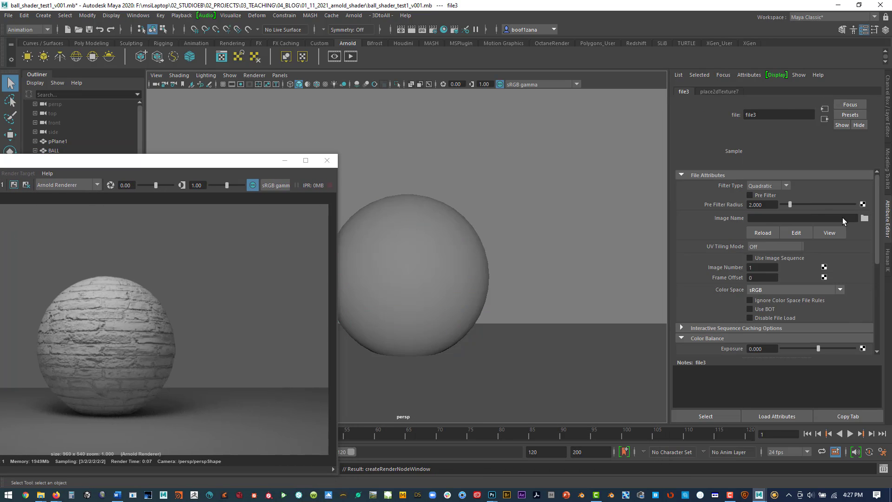
# Browse for the brick albedo map tchrfgut_4K_Albedo.jpg for file3.
pyautogui.click(864, 217)
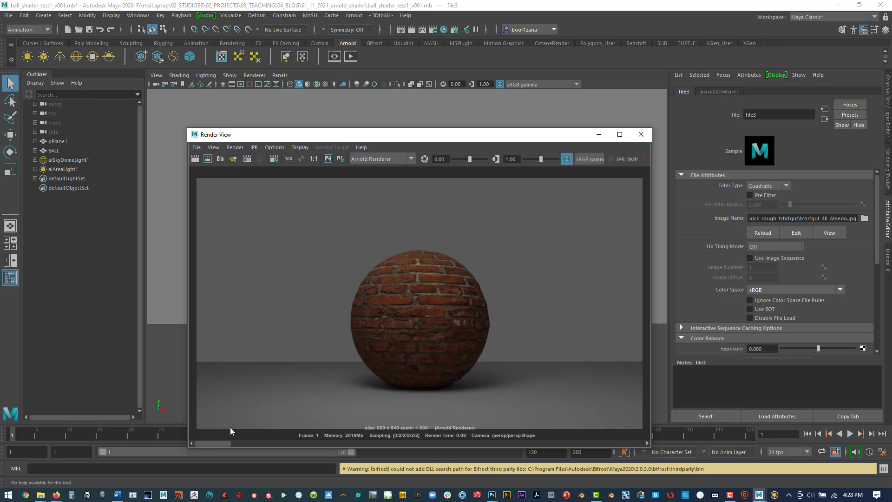
pyautogui.moveTo(438, 254)
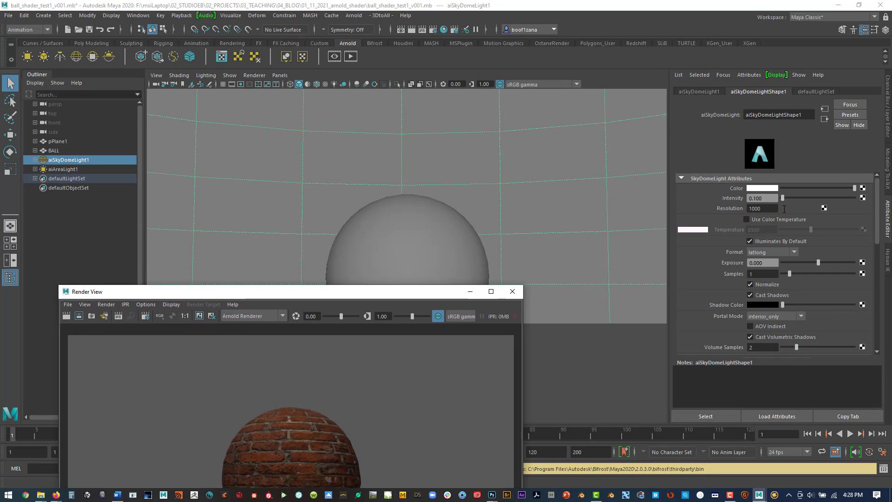
# Select aiAreaLight1, rotate it in the viewport and return to the persp camera.
pyautogui.click(62, 169)
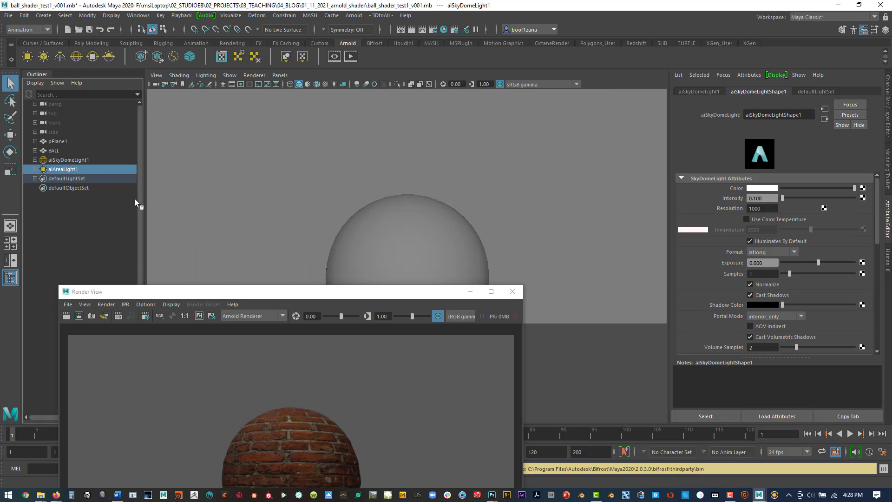
pyautogui.click(230, 75)
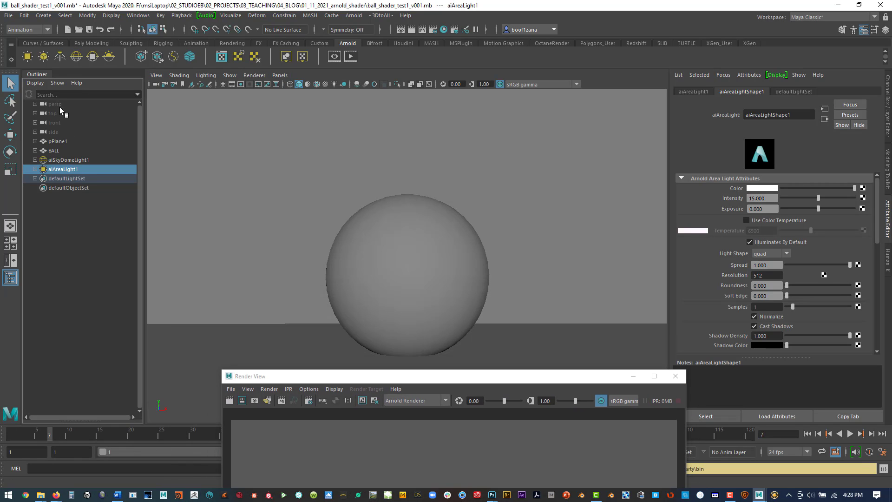
pyautogui.click(54, 103)
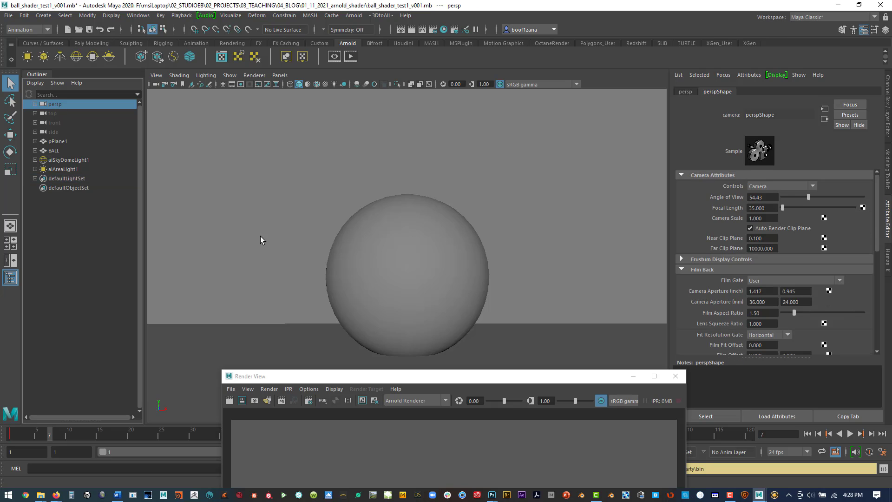
# Re-check the area light, go back to persp and re-render the red brick sphere.
pyautogui.click(64, 169)
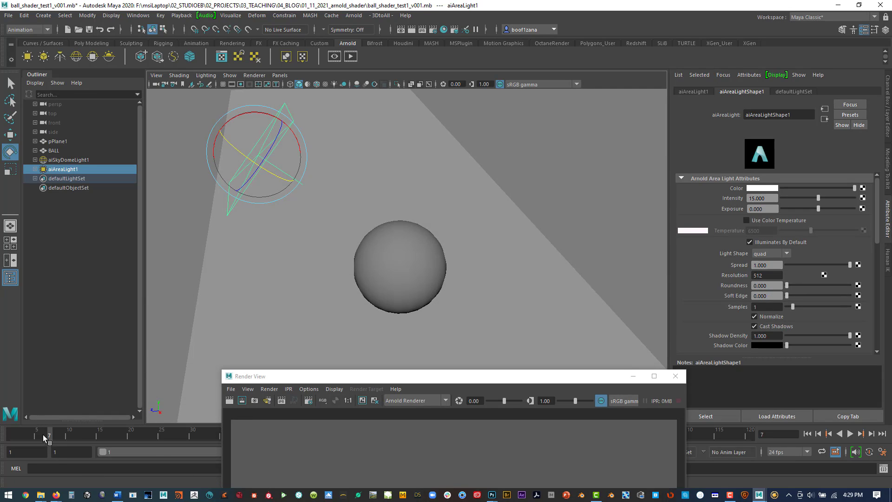
pyautogui.click(54, 103)
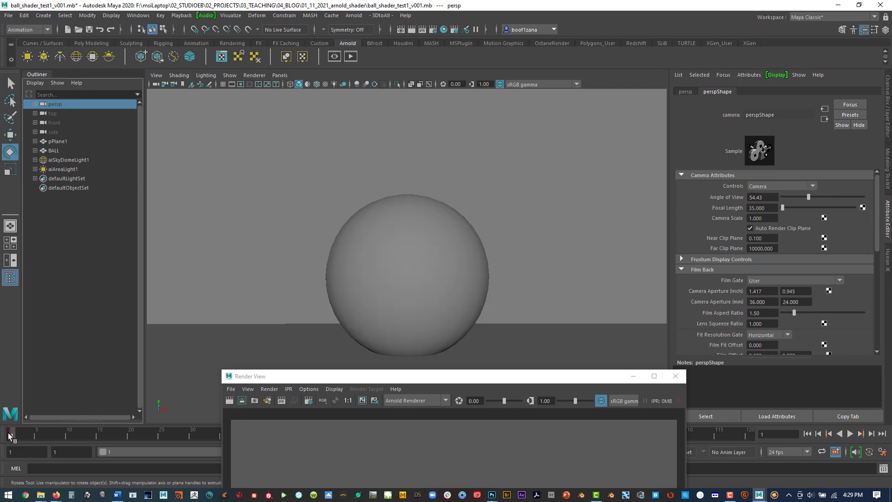
pyautogui.click(160, 15)
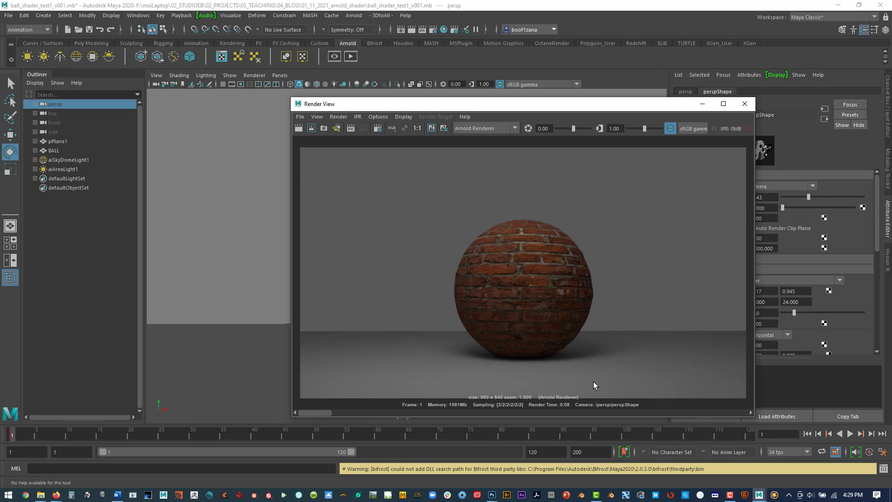
pyautogui.moveTo(311, 267)
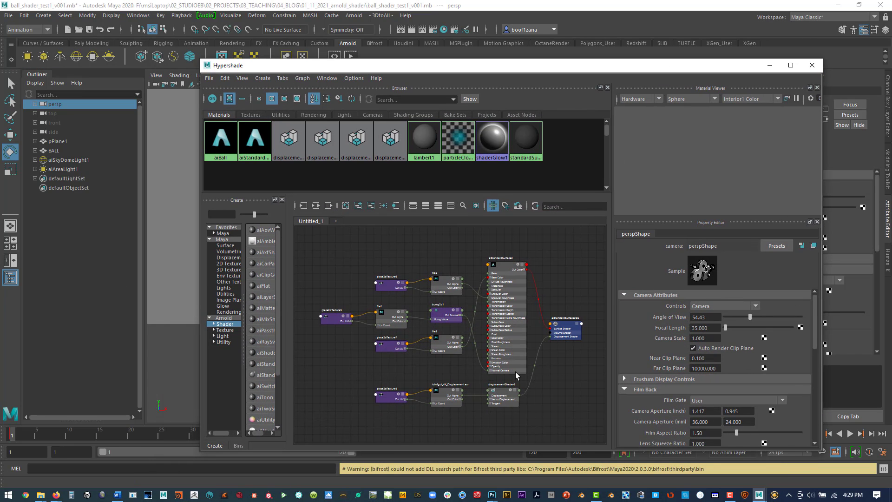
pyautogui.moveTo(386, 351)
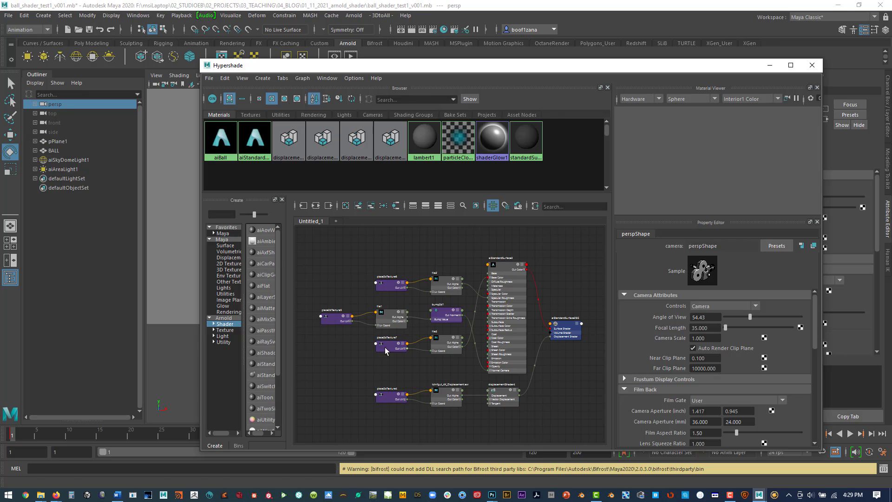
# Move the albedo file, bump2d and place2dTexture nodes into an aligned layout.
pyautogui.click(425, 249)
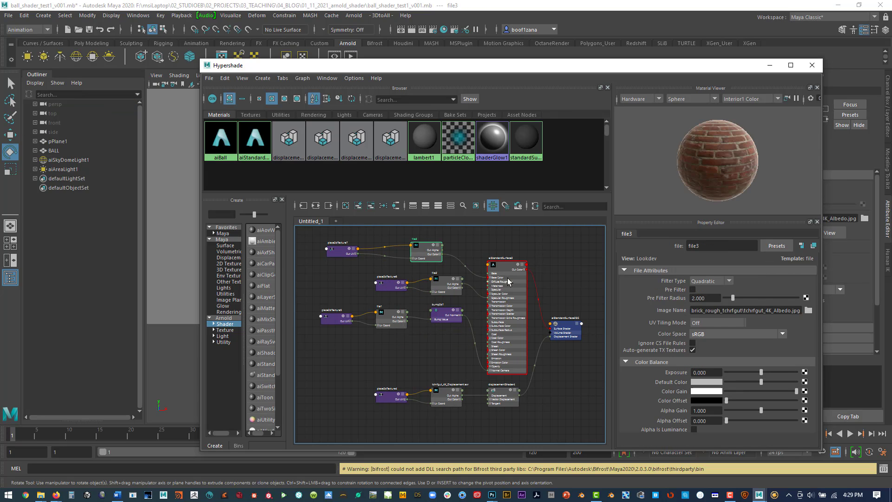
pyautogui.click(436, 332)
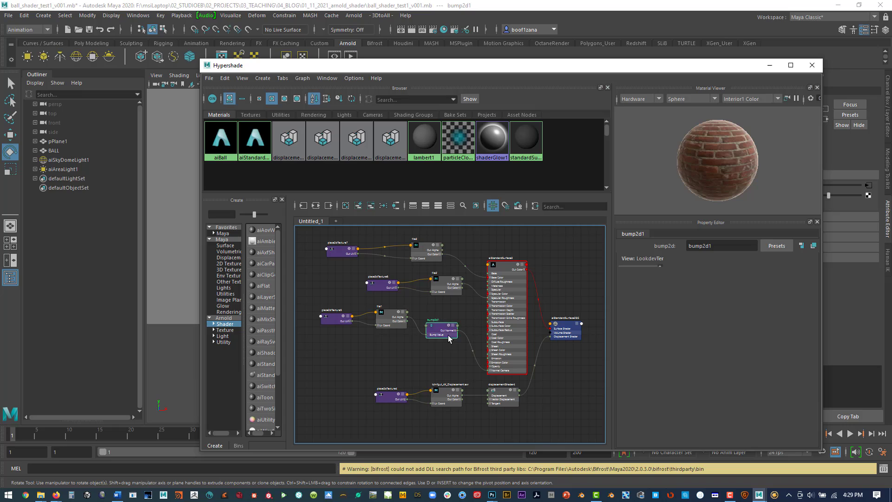
pyautogui.click(335, 350)
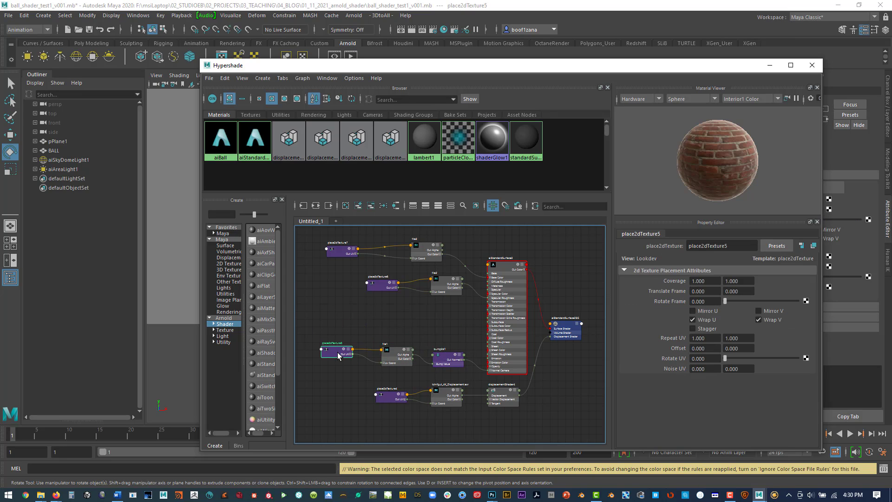
pyautogui.click(376, 300)
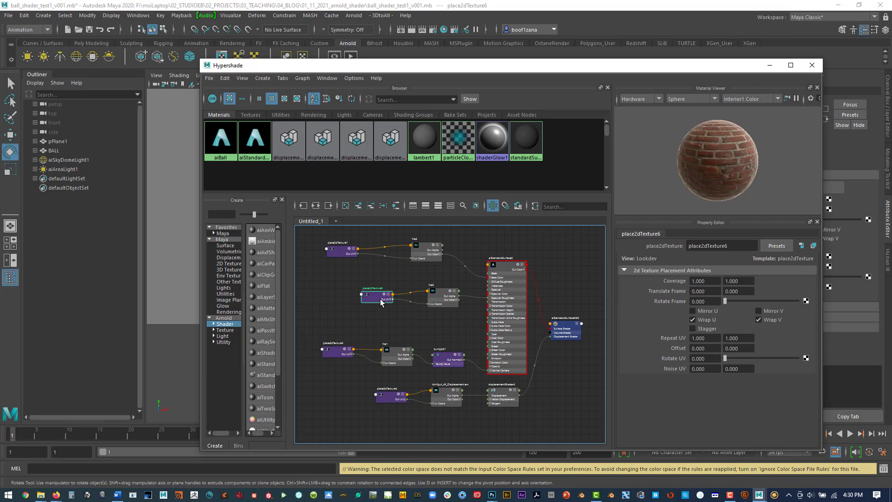
pyautogui.click(364, 259)
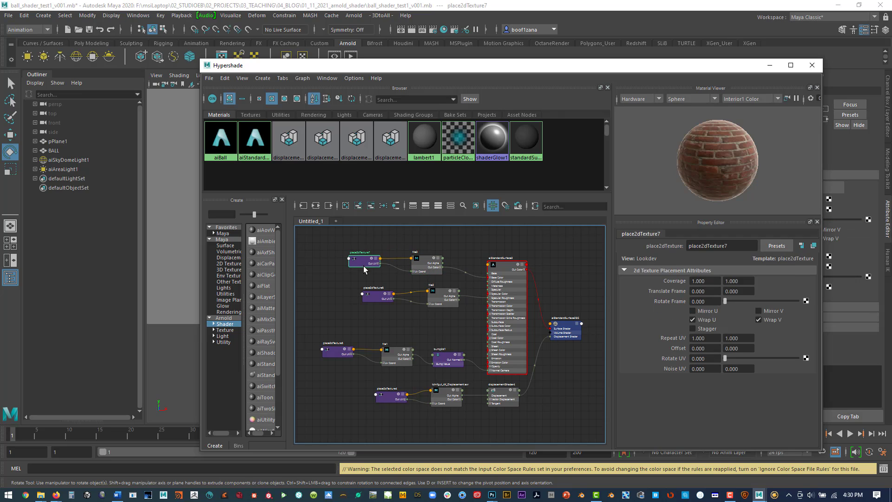